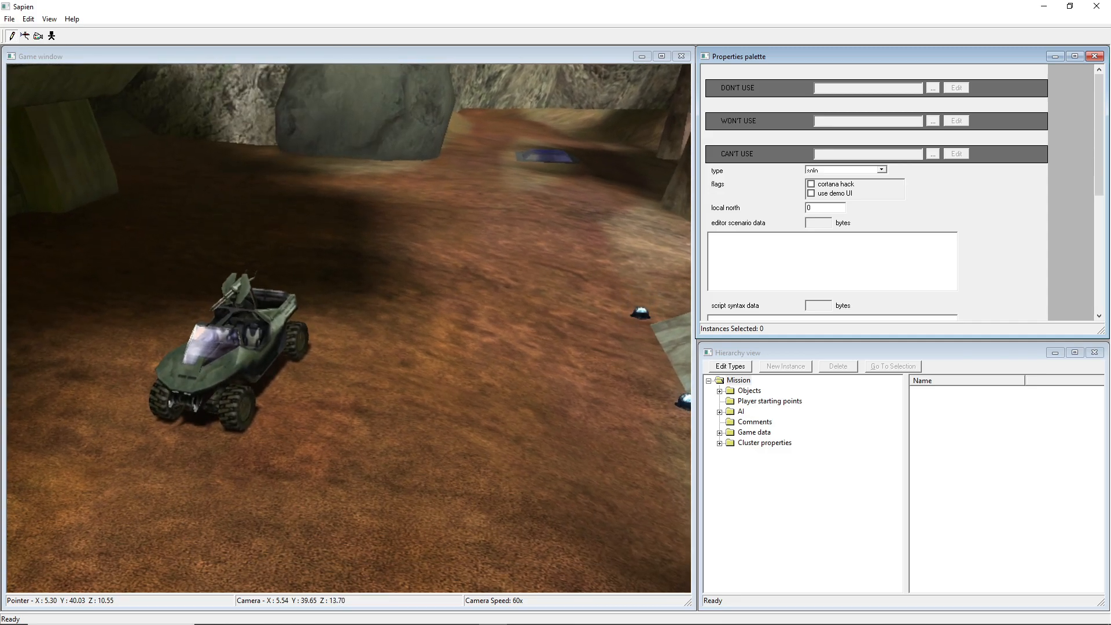
- Choose the Mission root's scenario type from the Type dropdown and save the scenario
left_click(738, 379)
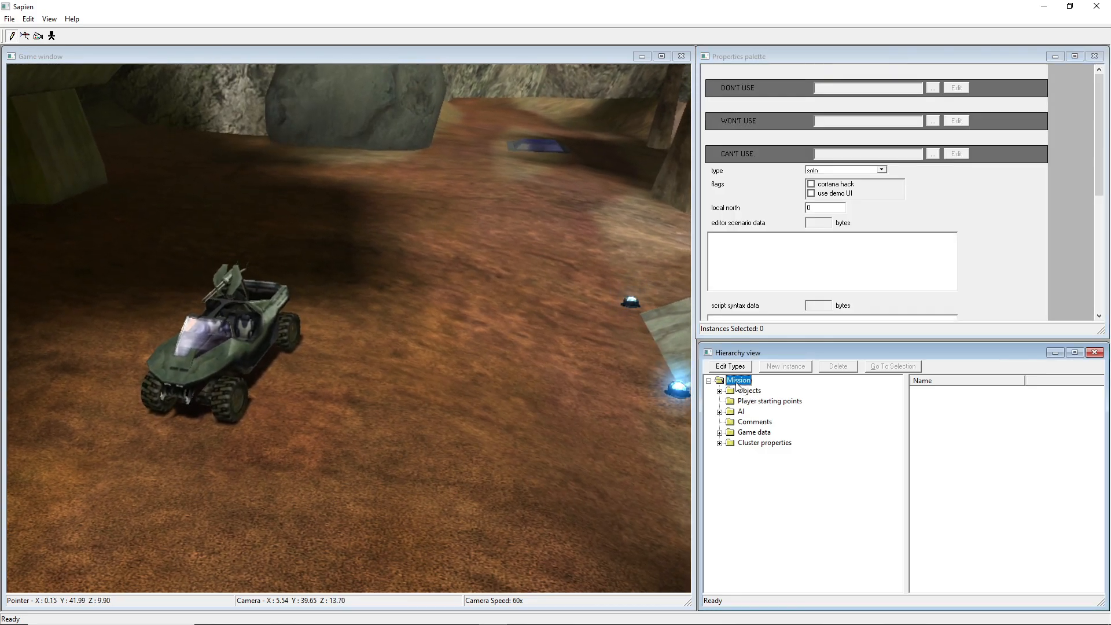
left_click(881, 170)
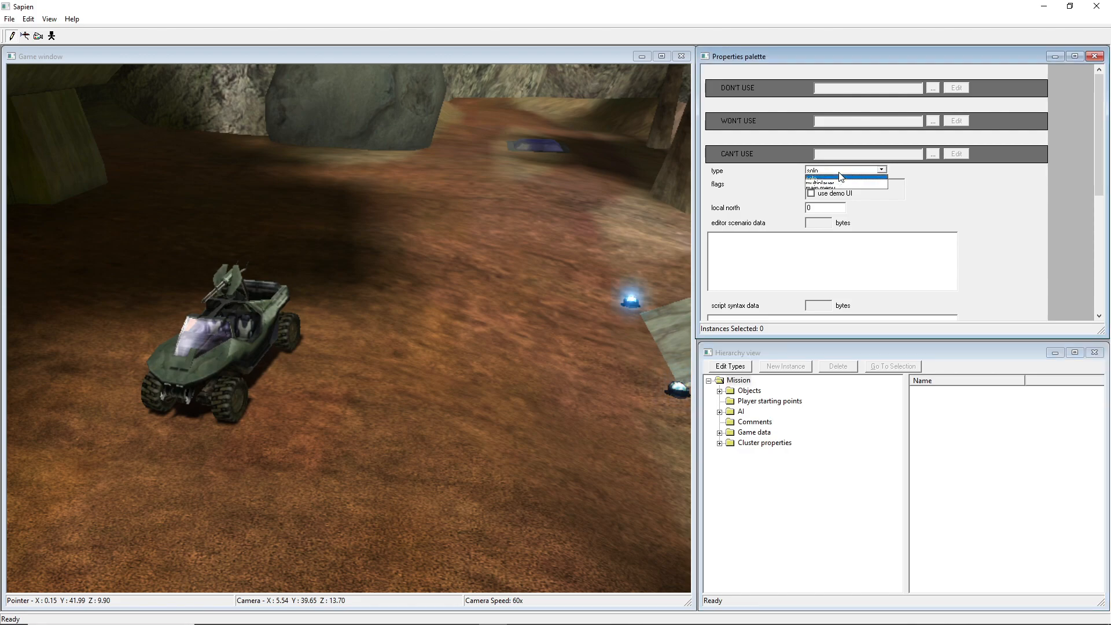
left_click(843, 176)
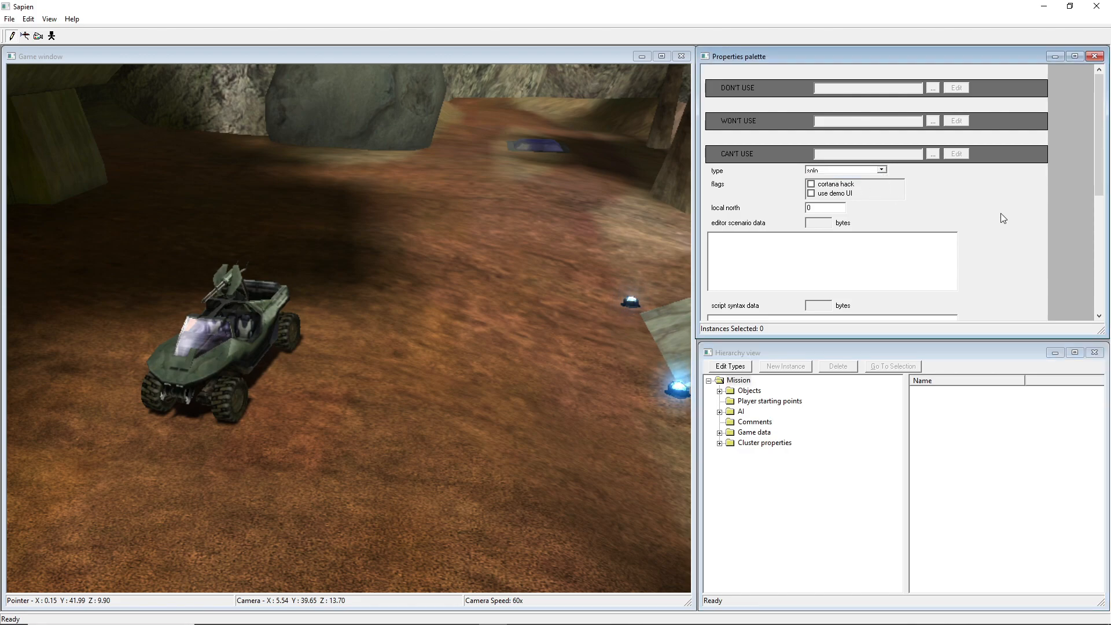
key("ctrl+s")
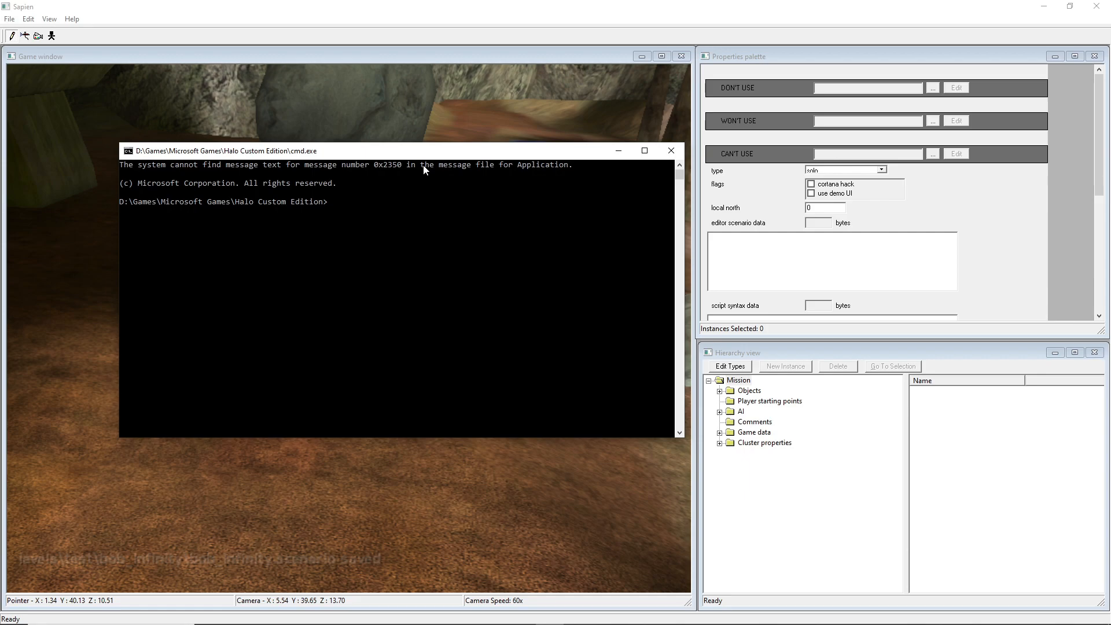
- Build levels\test\bob_infinity\bob_infinity into a cache file, then bring up the Halo shortcuts folder
type("tool build-cache")
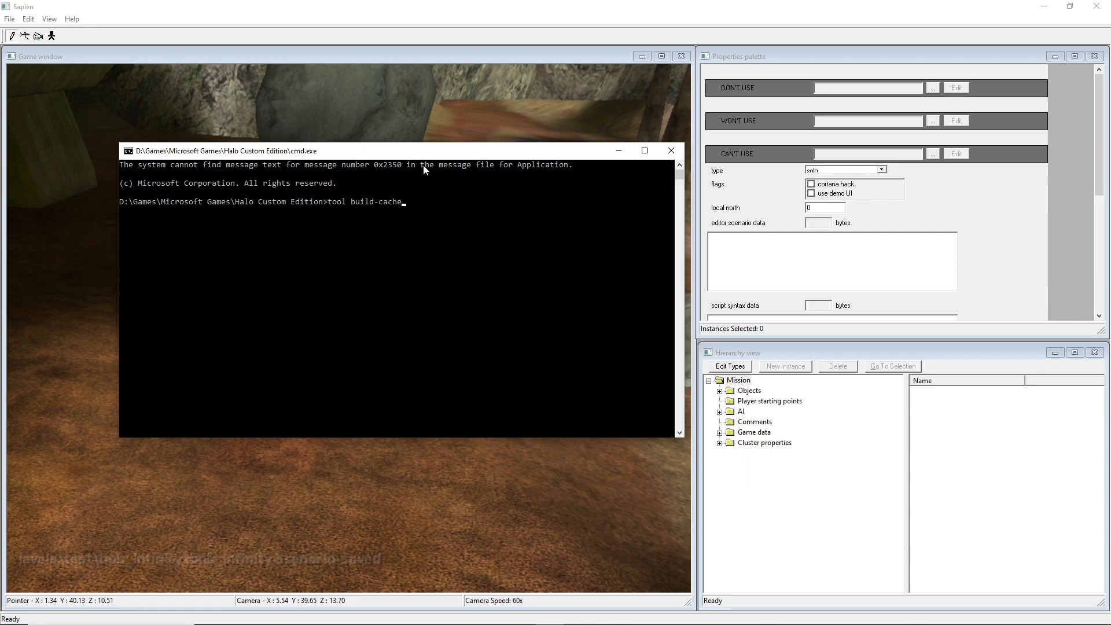
type("-file levels\\test\\bob_infinity\\bob_infinity")
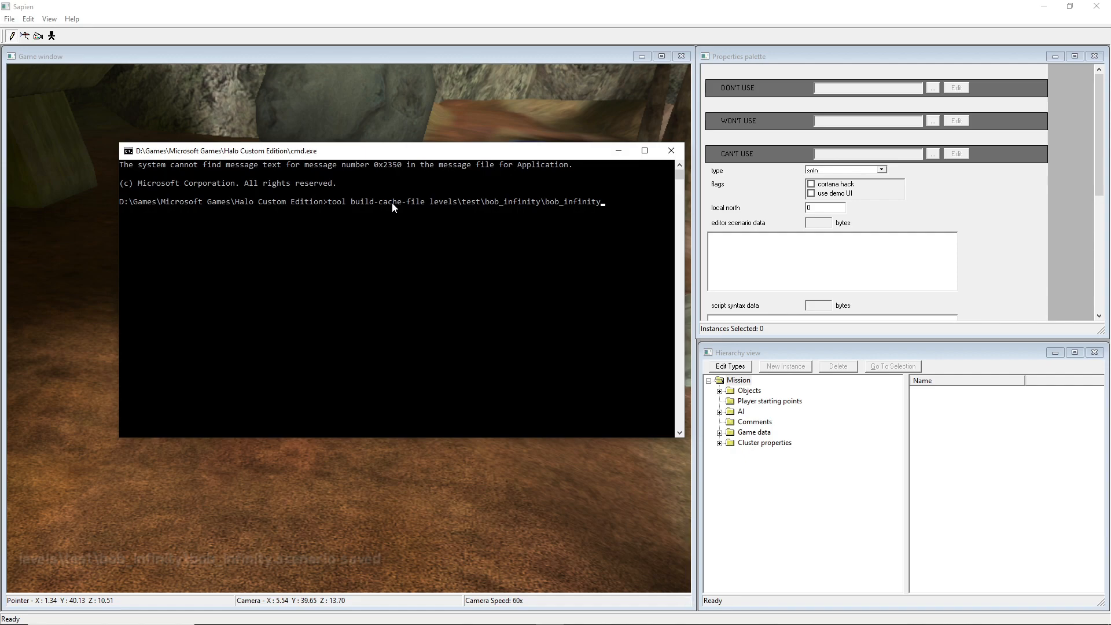
mouse_move(457, 208)
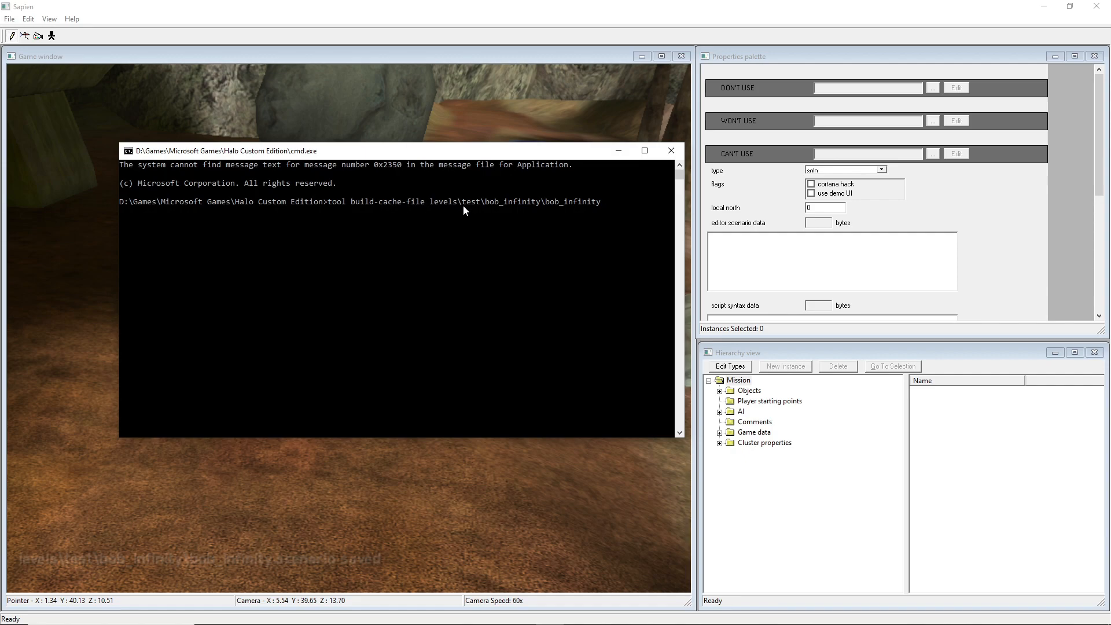
mouse_move(495, 211)
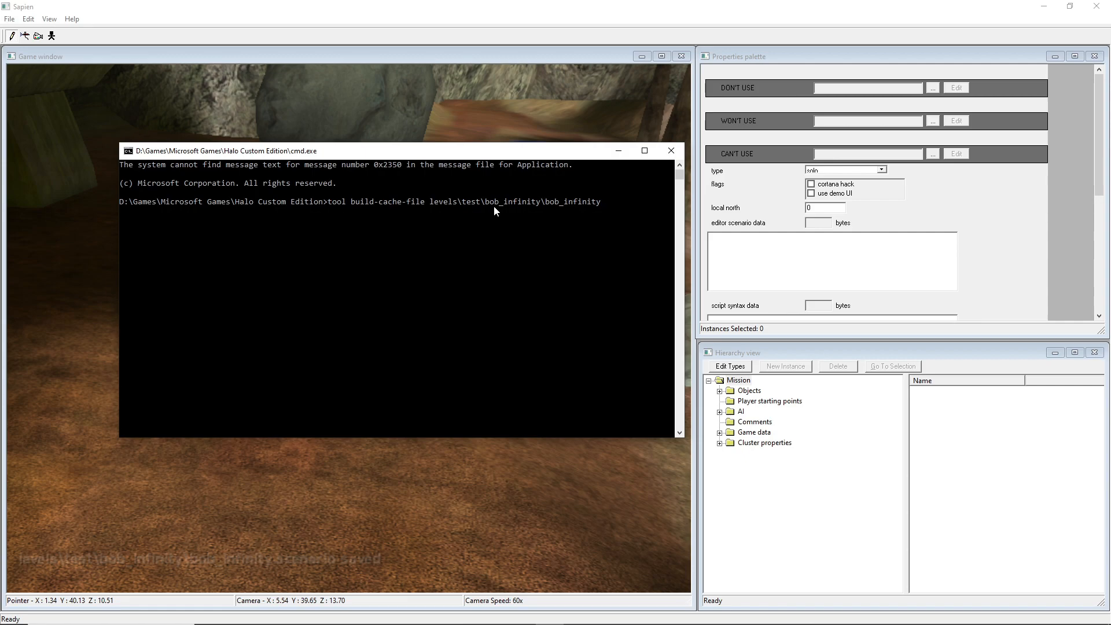
mouse_move(565, 202)
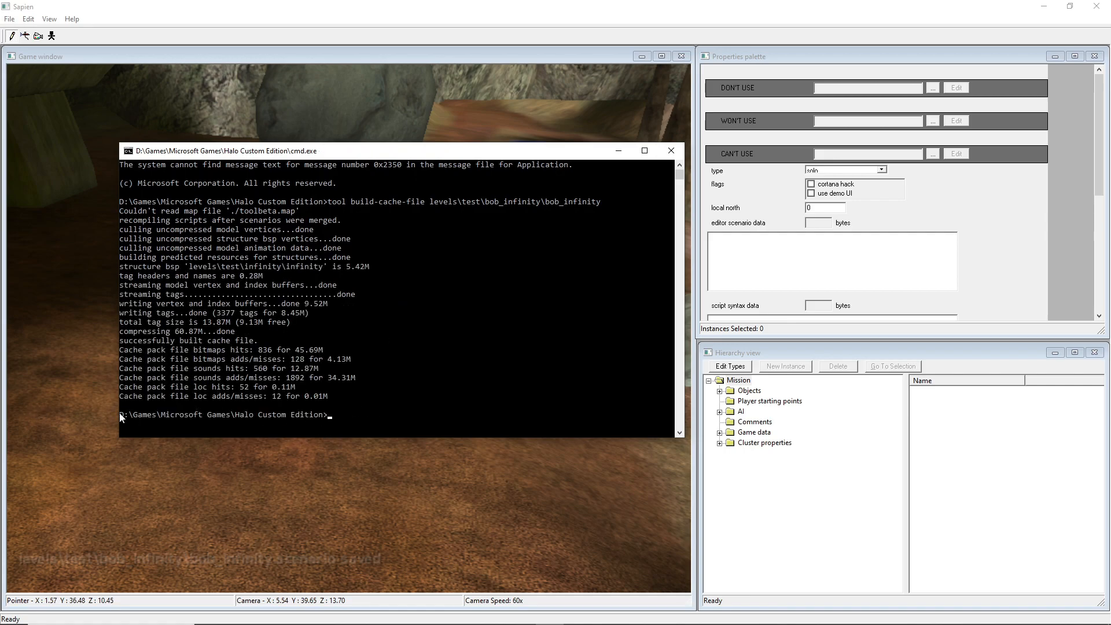
left_click(669, 150)
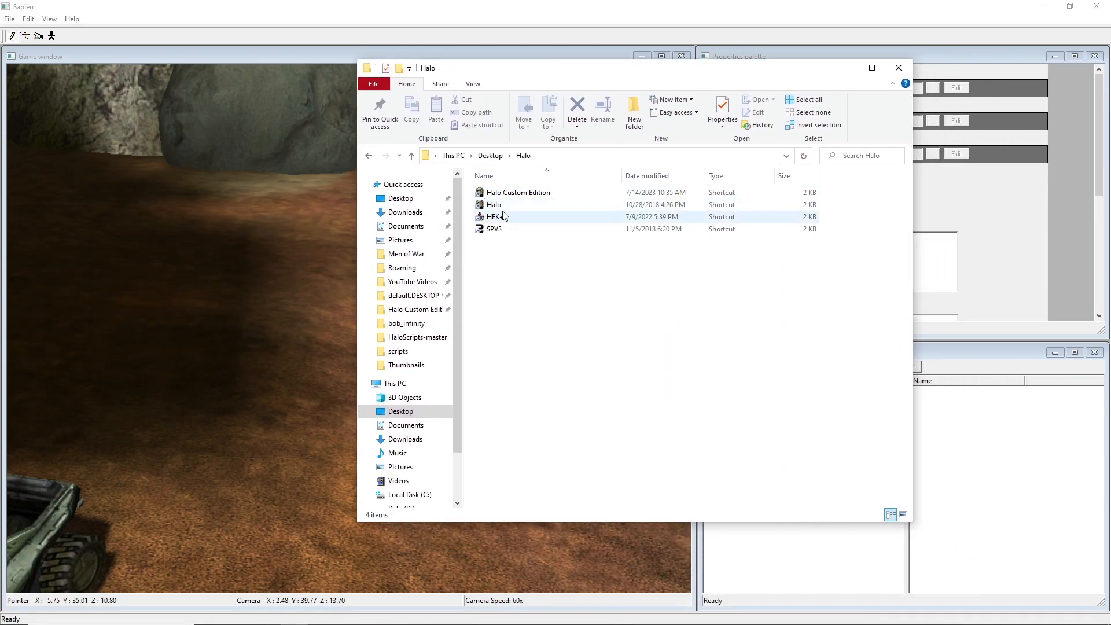
left_click(518, 192)
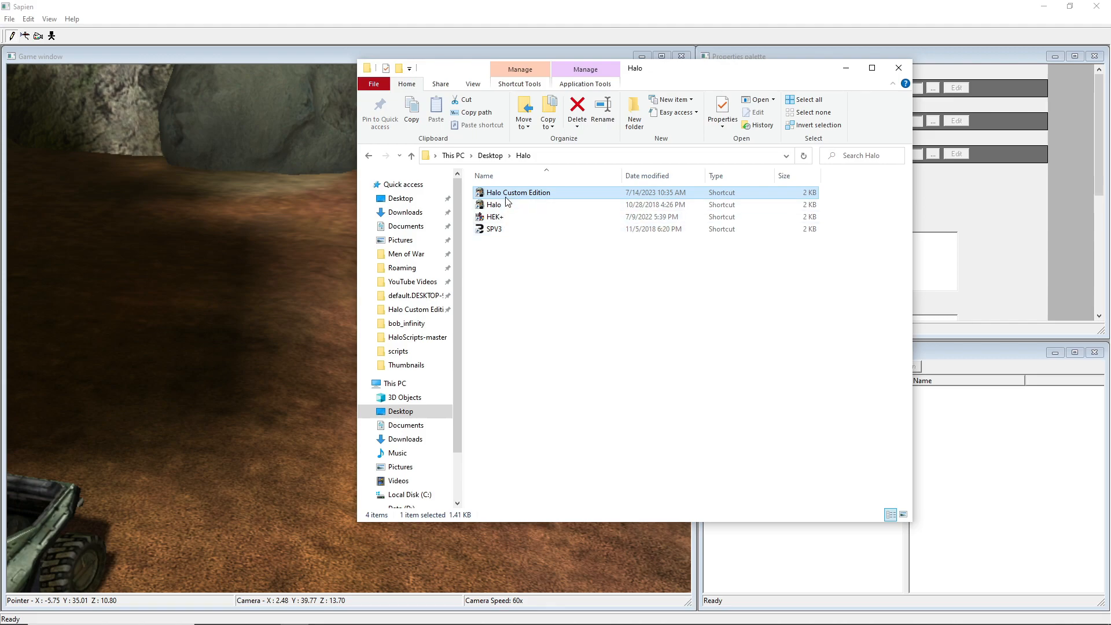
right_click(517, 192)
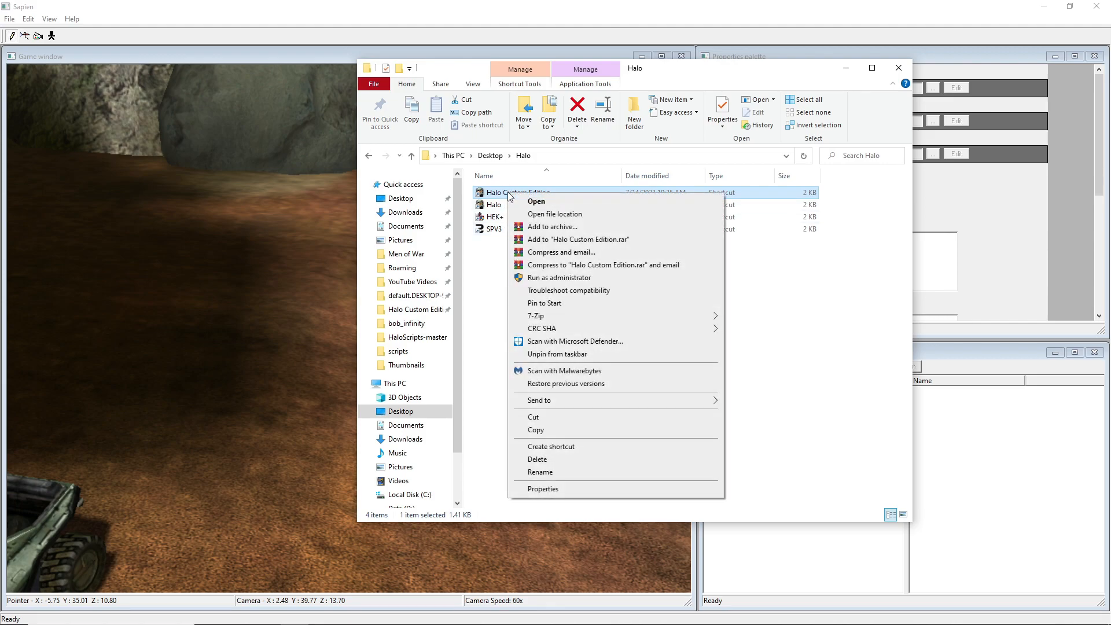
mouse_move(543, 489)
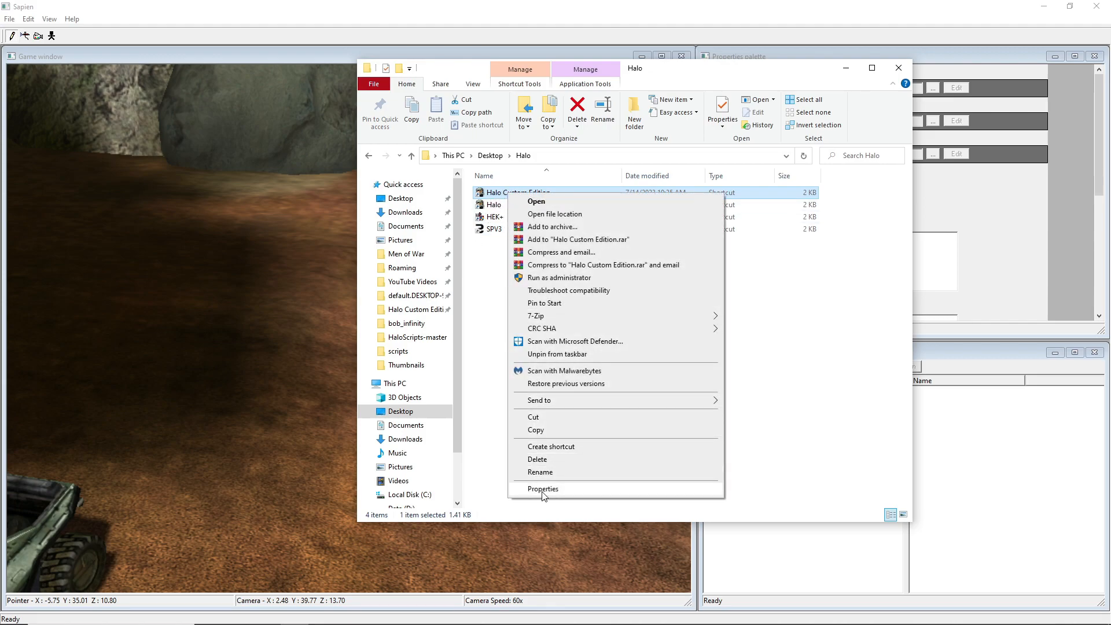
left_click(542, 489)
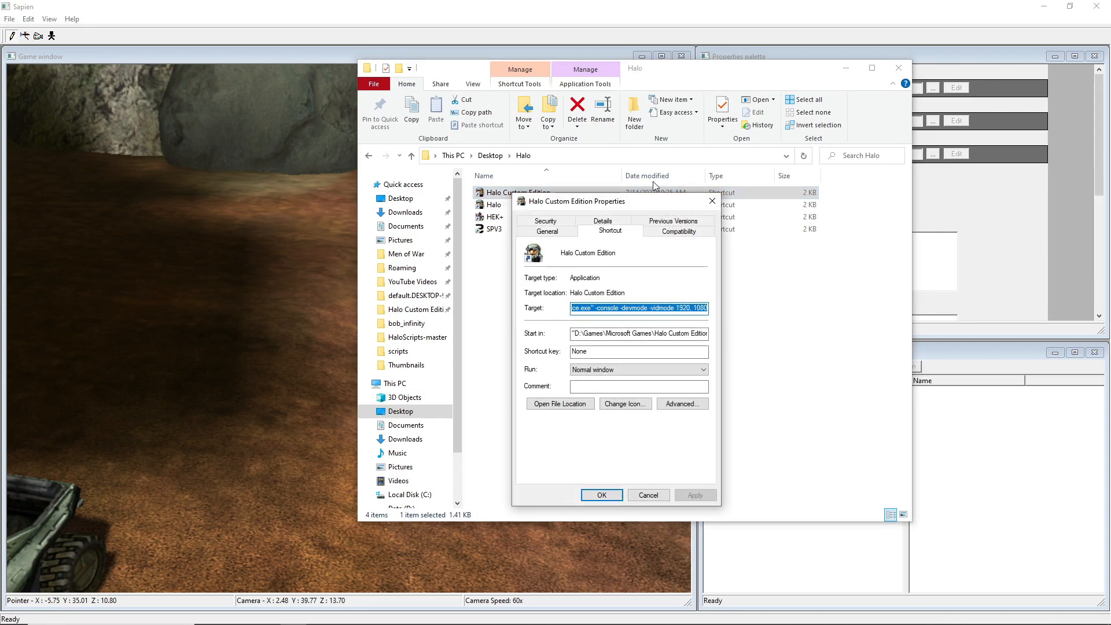
left_click_drag(574, 201, 252, 143)
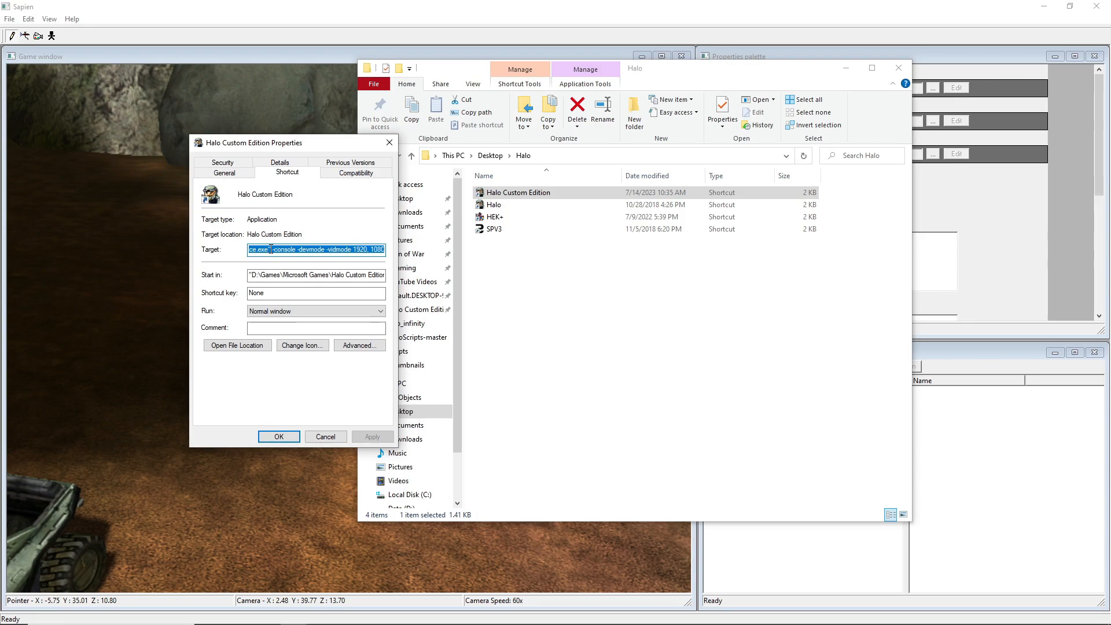
left_click(272, 249)
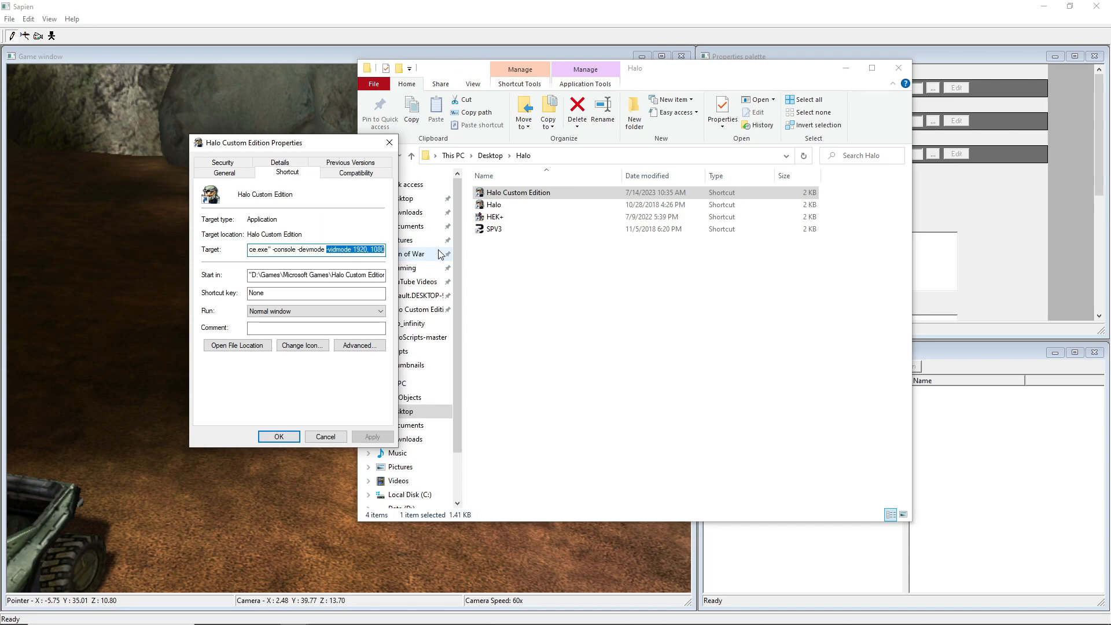
mouse_move(440, 255)
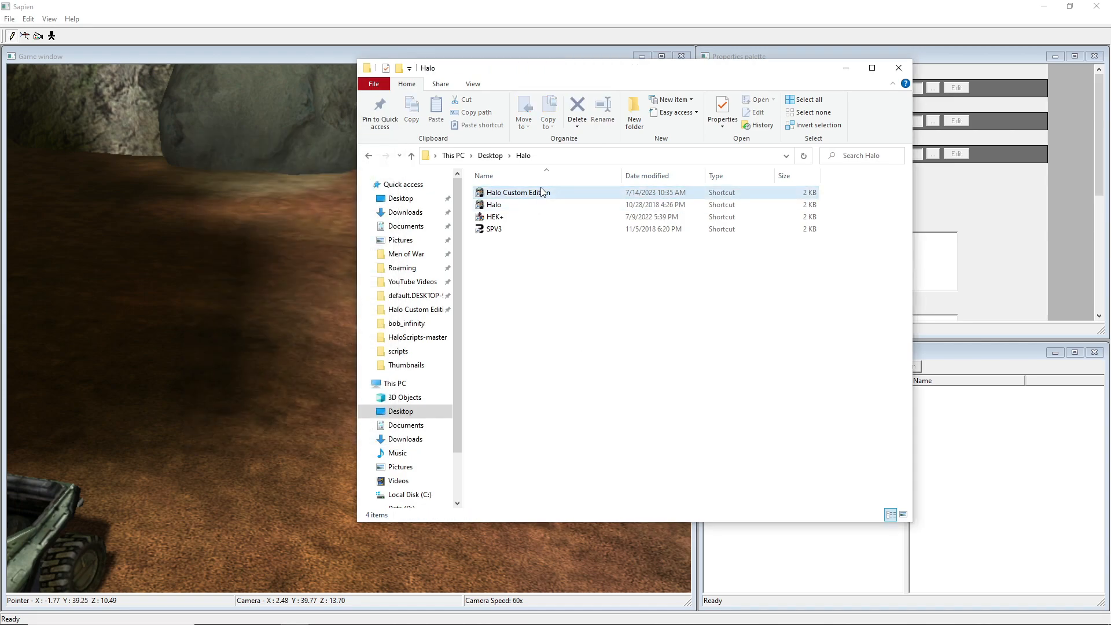
left_click(518, 192)
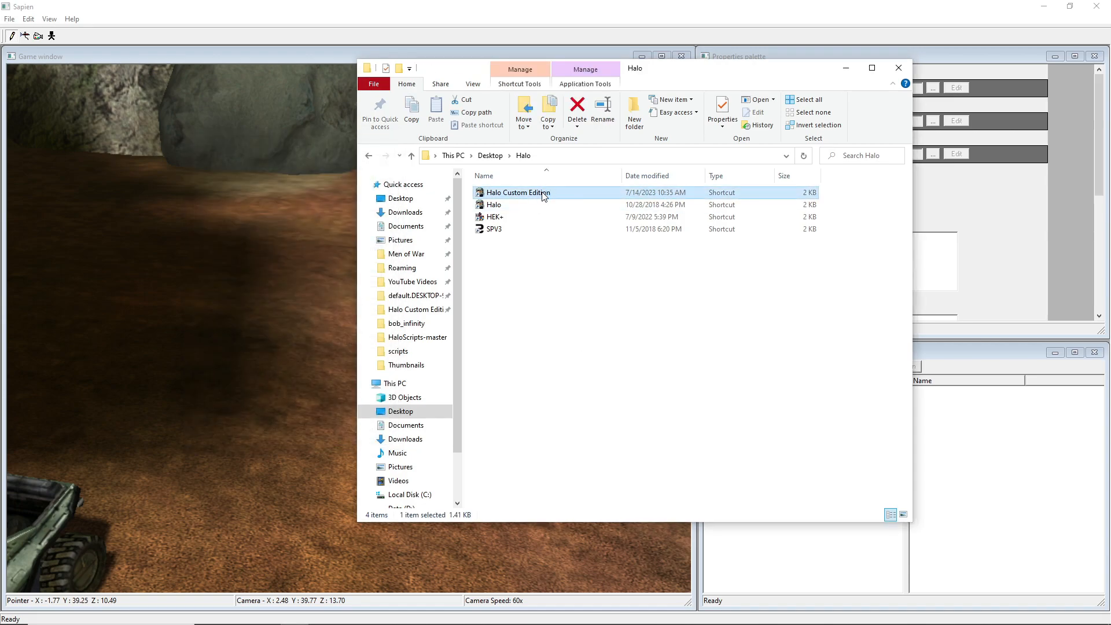
double_click(518, 192)
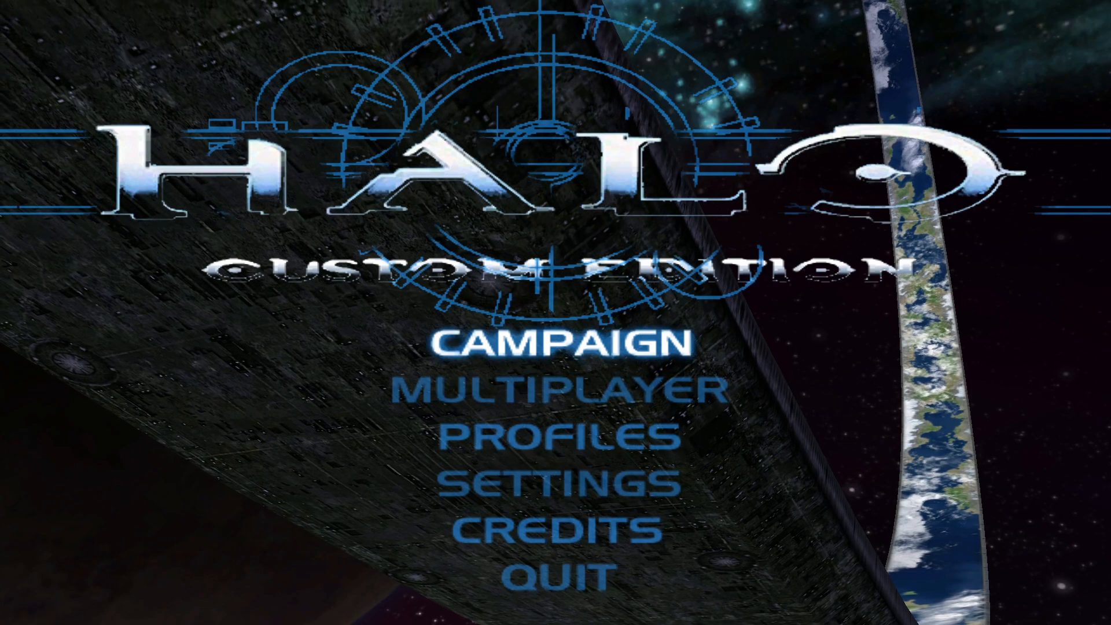
left_click(558, 567)
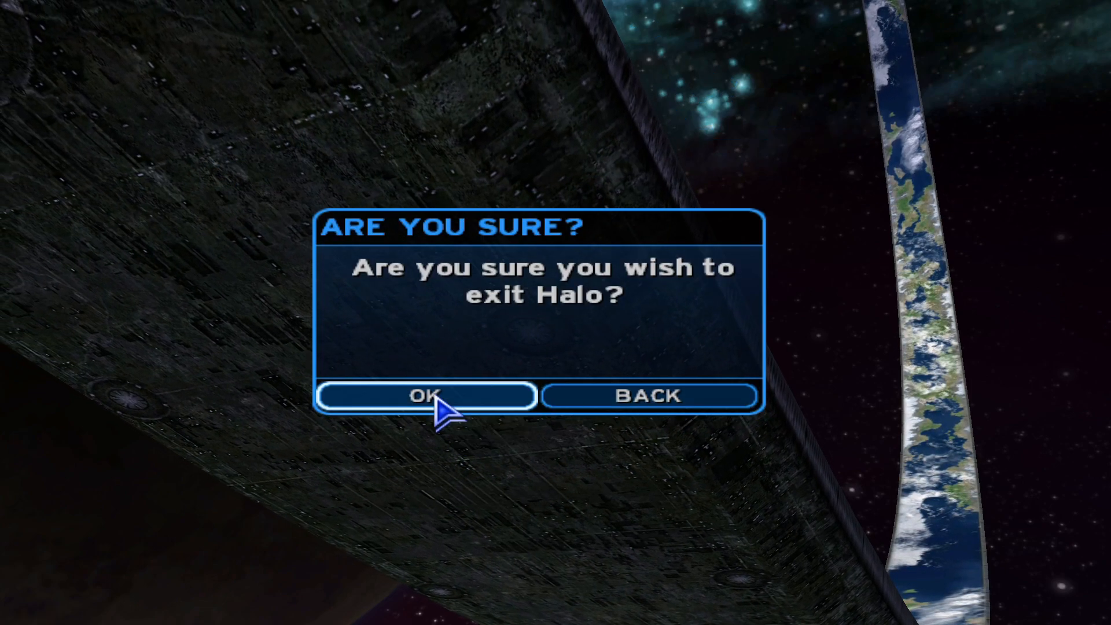
left_click(426, 396)
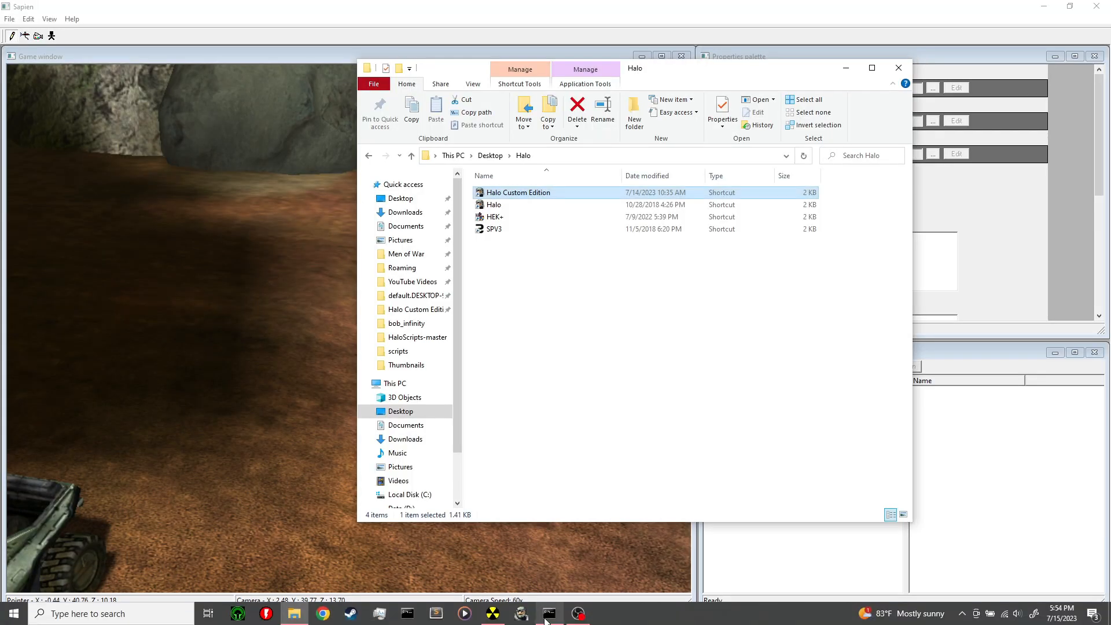
mouse_move(522, 613)
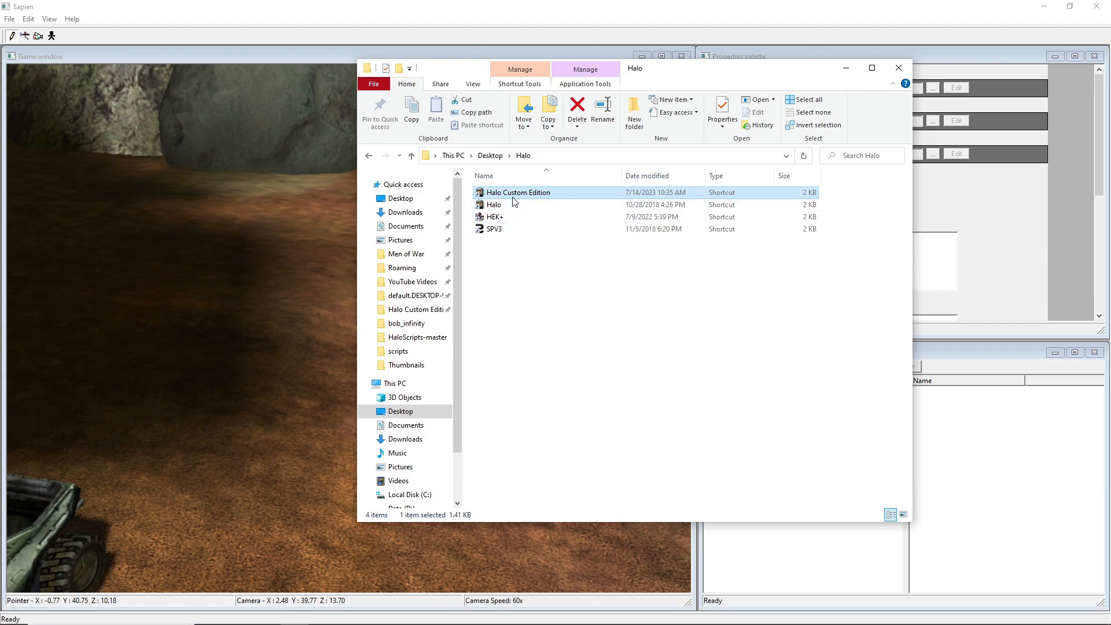
- Relaunch Halo Custom Edition from its desktop shortcut
left_click(722, 110)
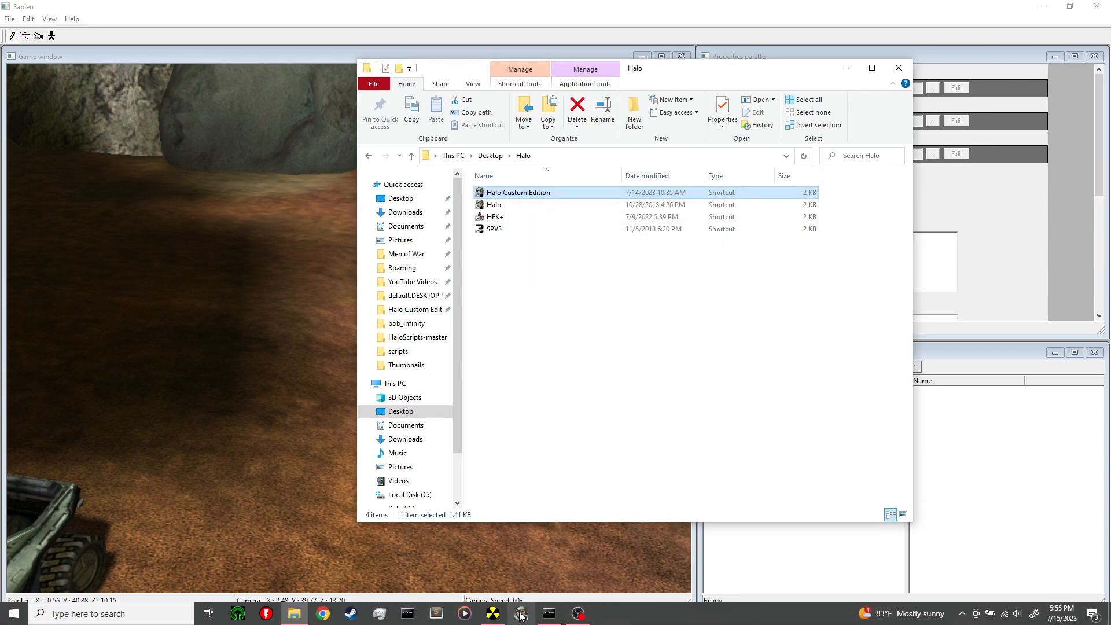
mouse_move(521, 614)
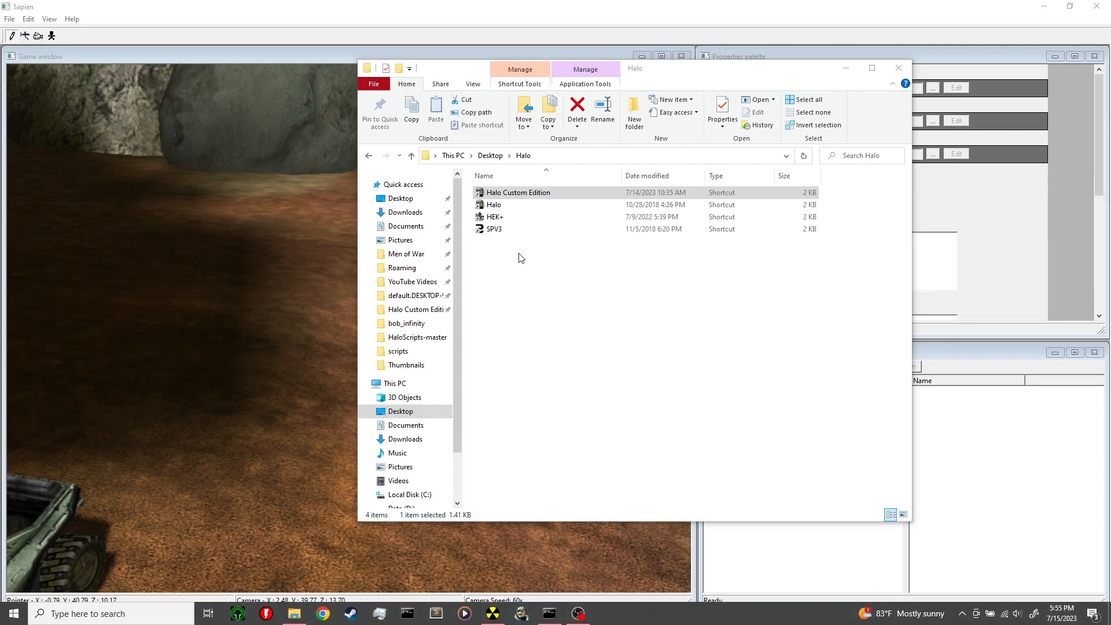
double_click(518, 192)
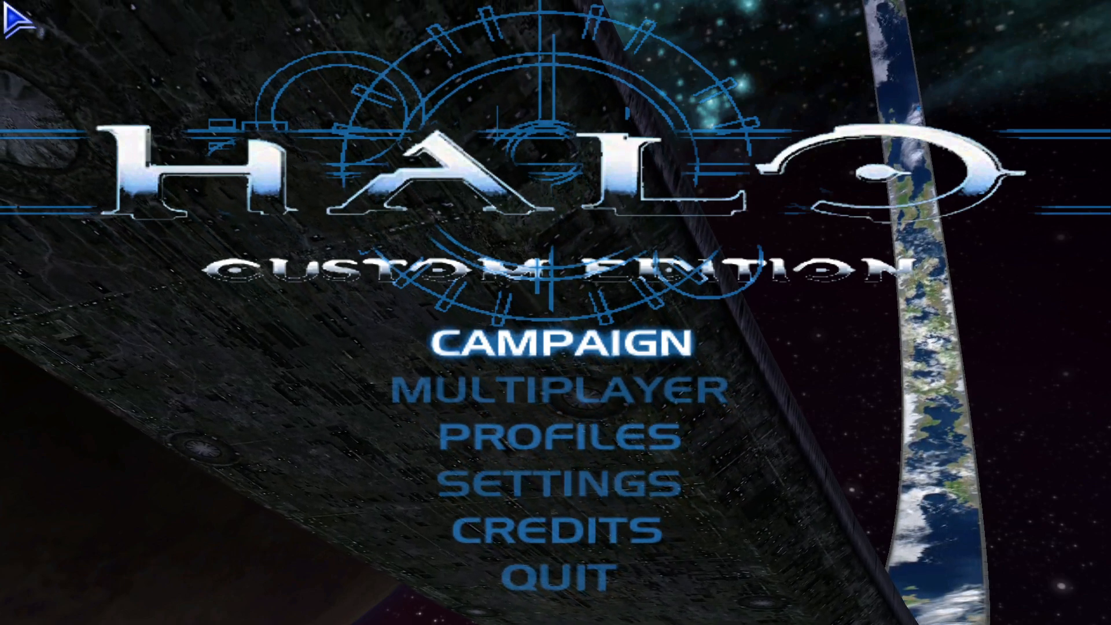
mouse_move(567, 376)
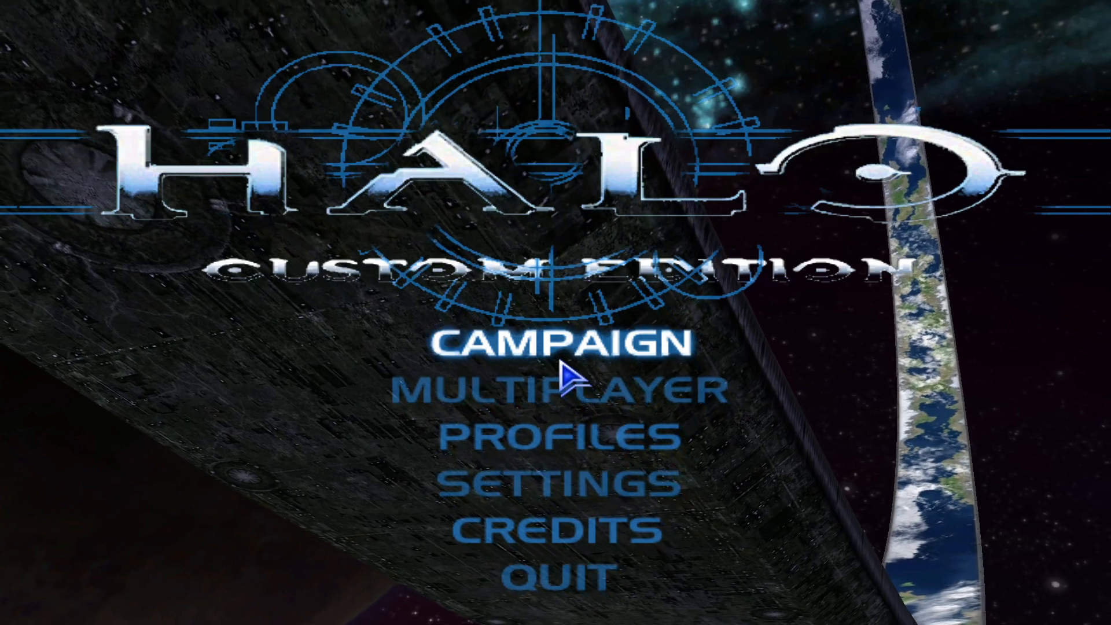
- Open the campaign options from Halo's main menu
left_click(566, 343)
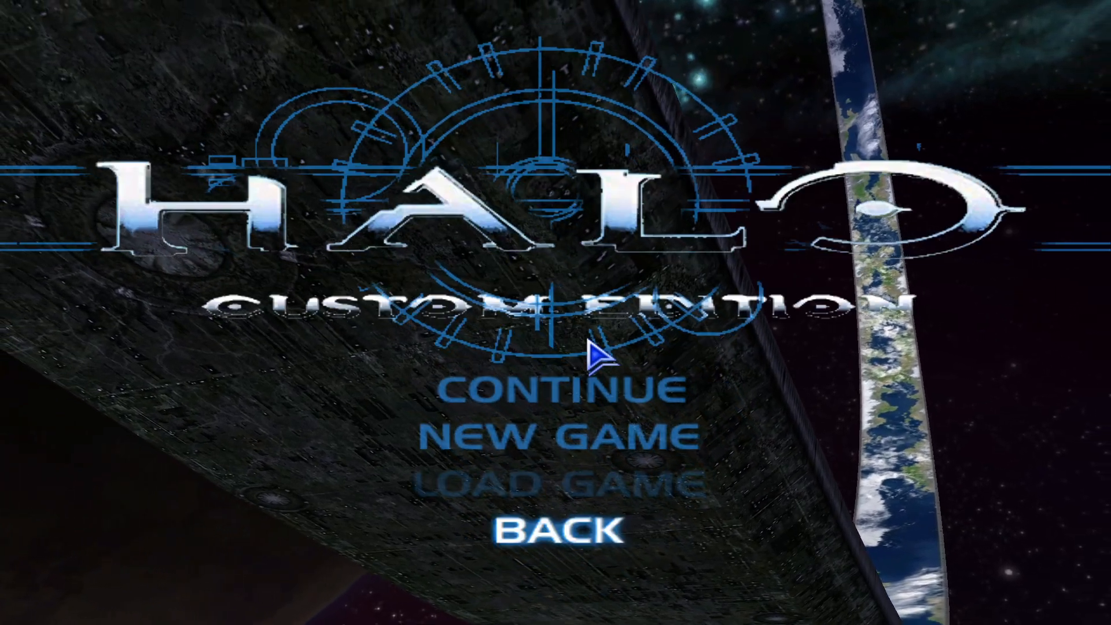
- Return to the main menu and enter map_name bob_infinity in the console
left_click(565, 530)
type("map_name")
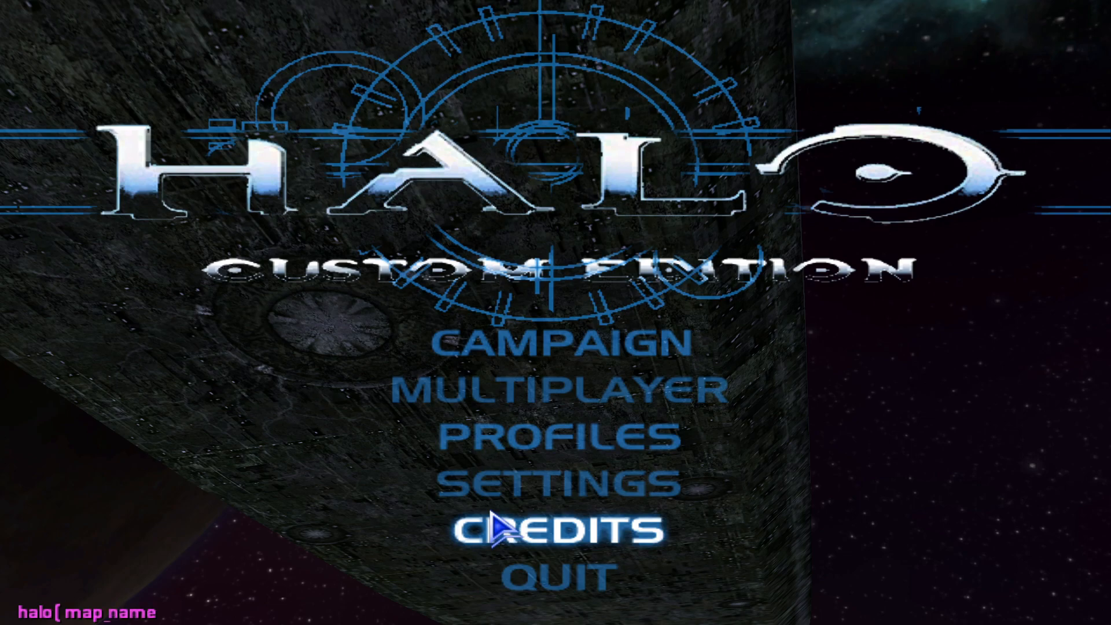
type("bob")
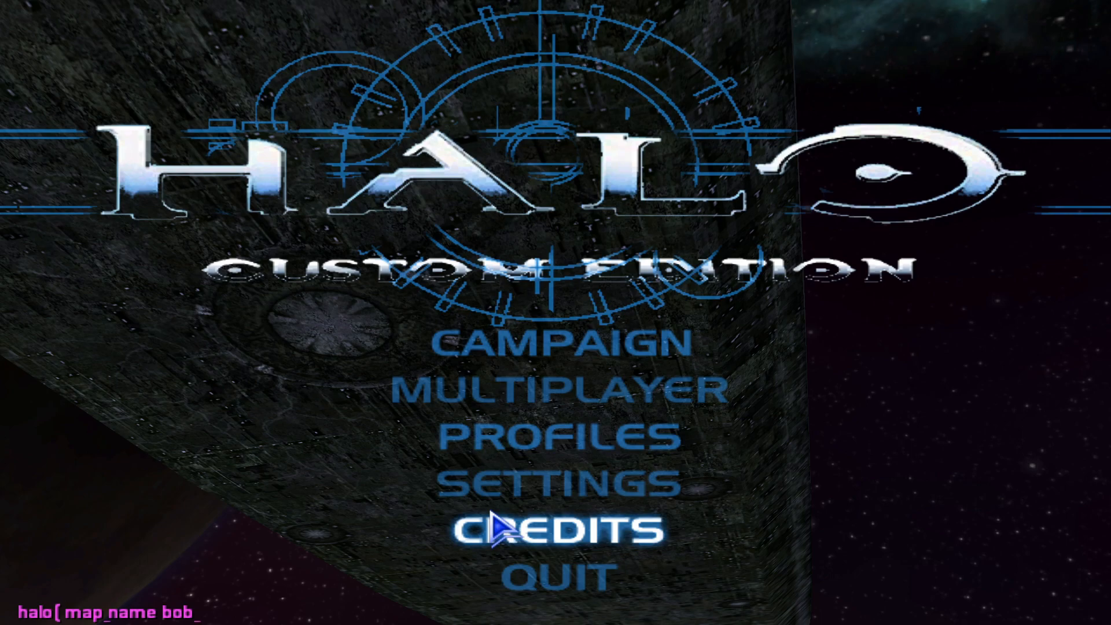
type("_infinity")
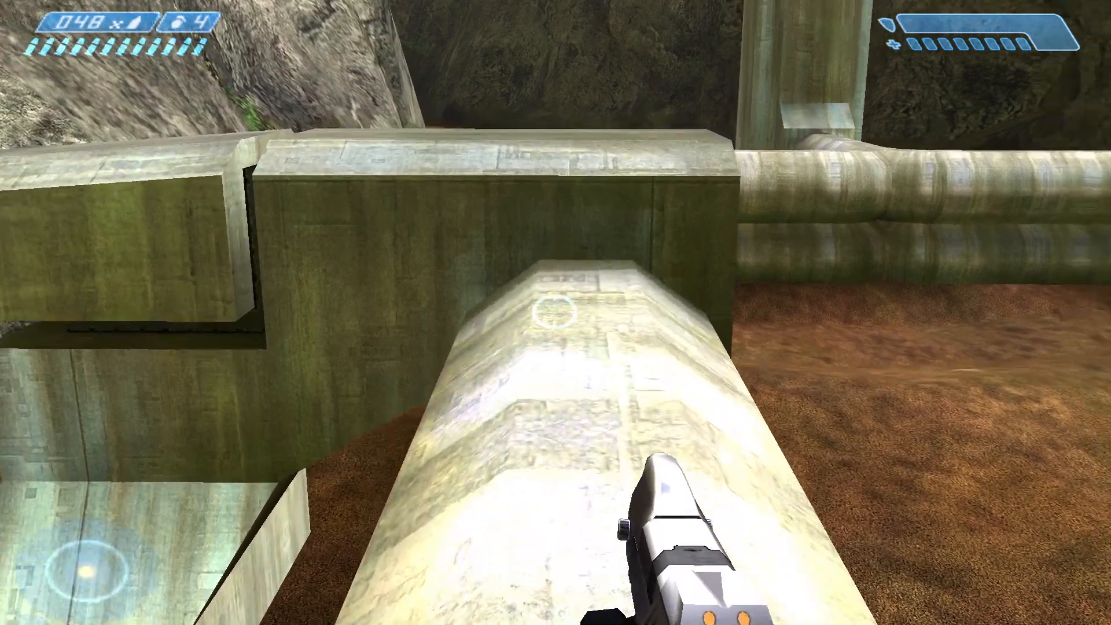
mouse_move(556, 313)
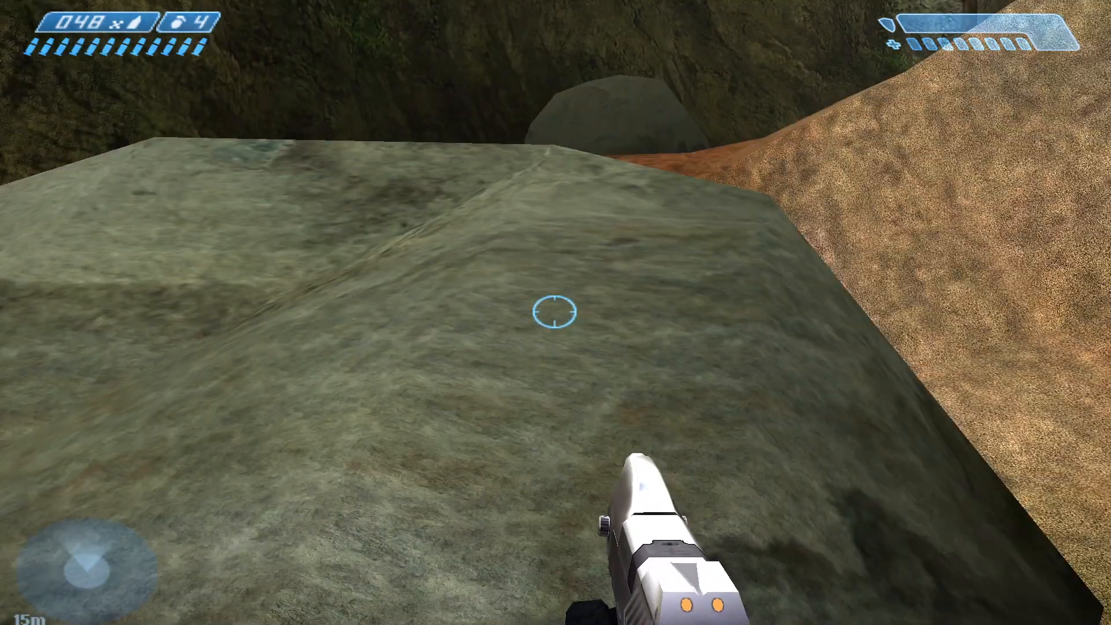
- Pause the bob_infinity game to show the mission objectives
key("Escape")
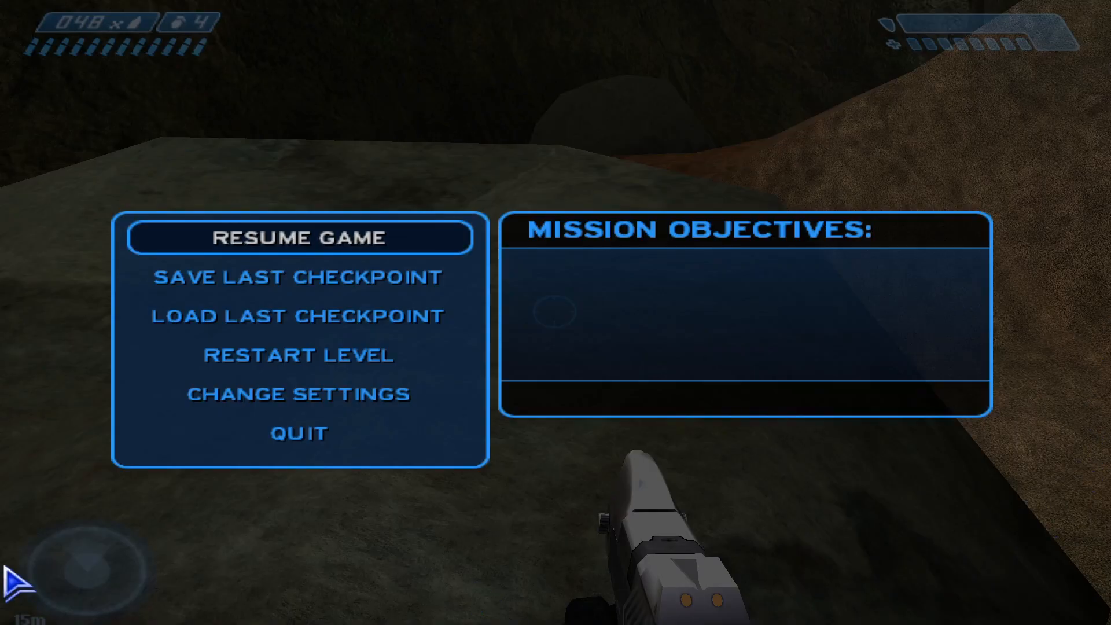
- Quit from the pause menu and confirm exiting Halo
left_click(298, 433)
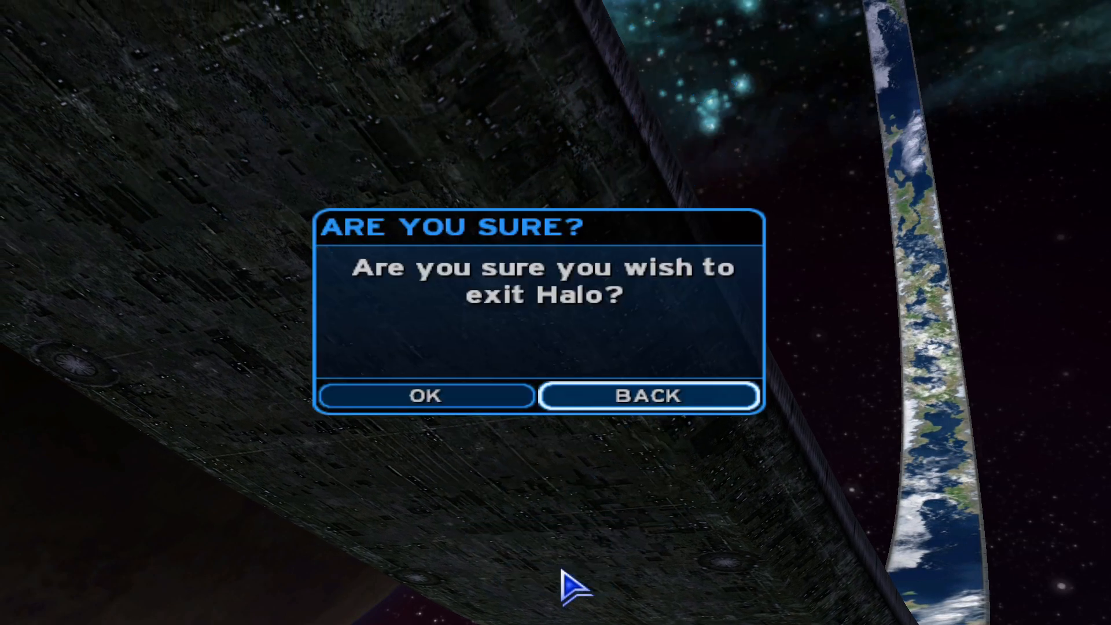
left_click(425, 396)
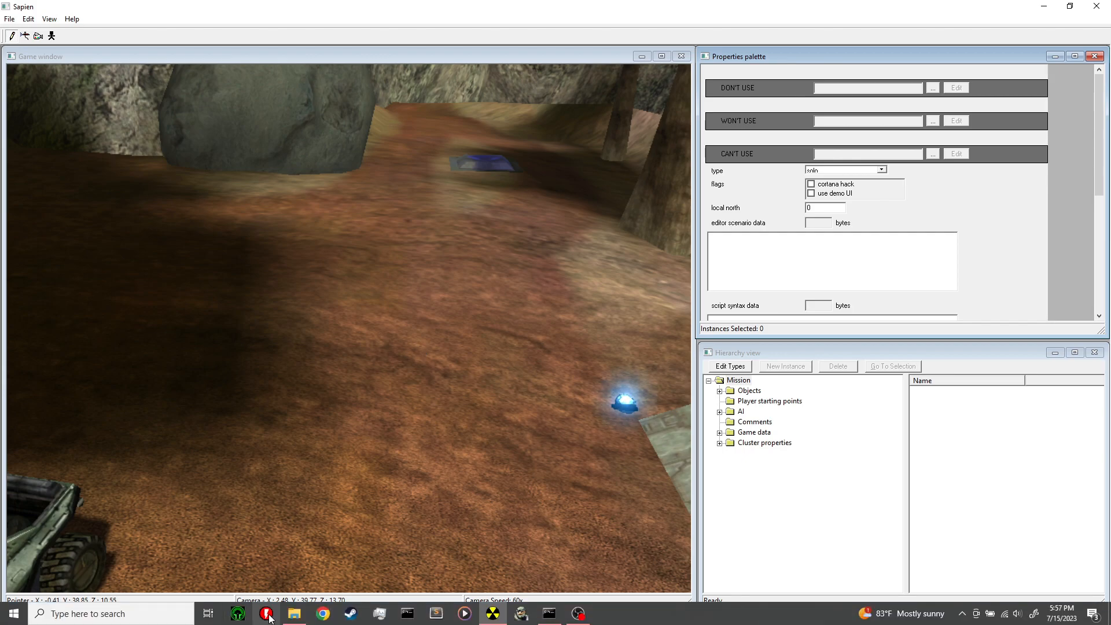
- Review the Halo Custom Edition shortcut's -console -devmode target in Properties and close it
left_click(293, 613)
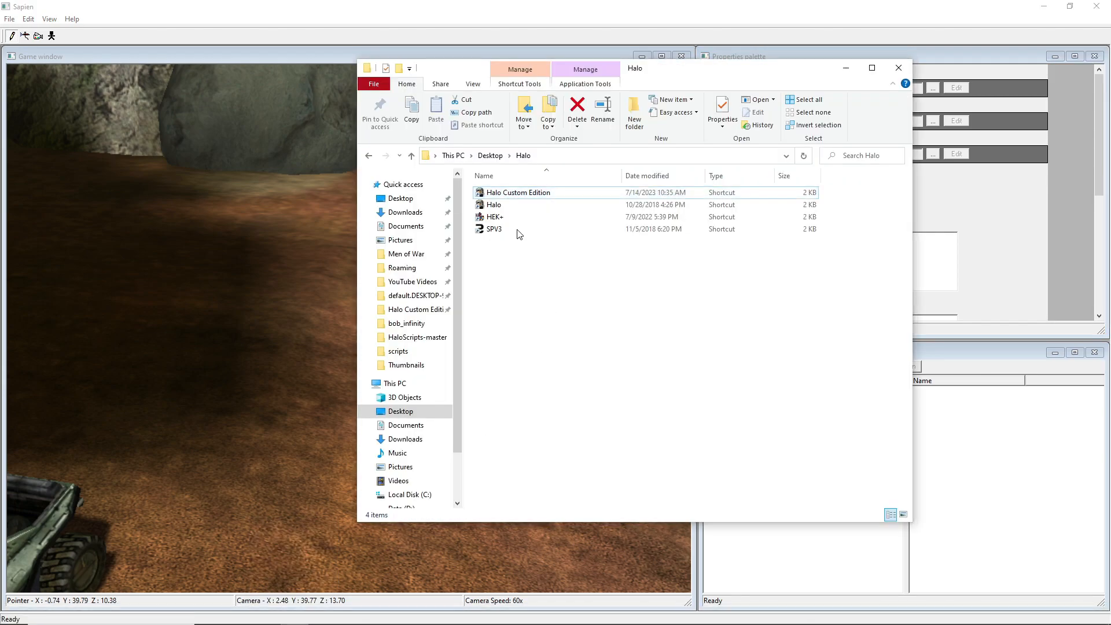
right_click(518, 193)
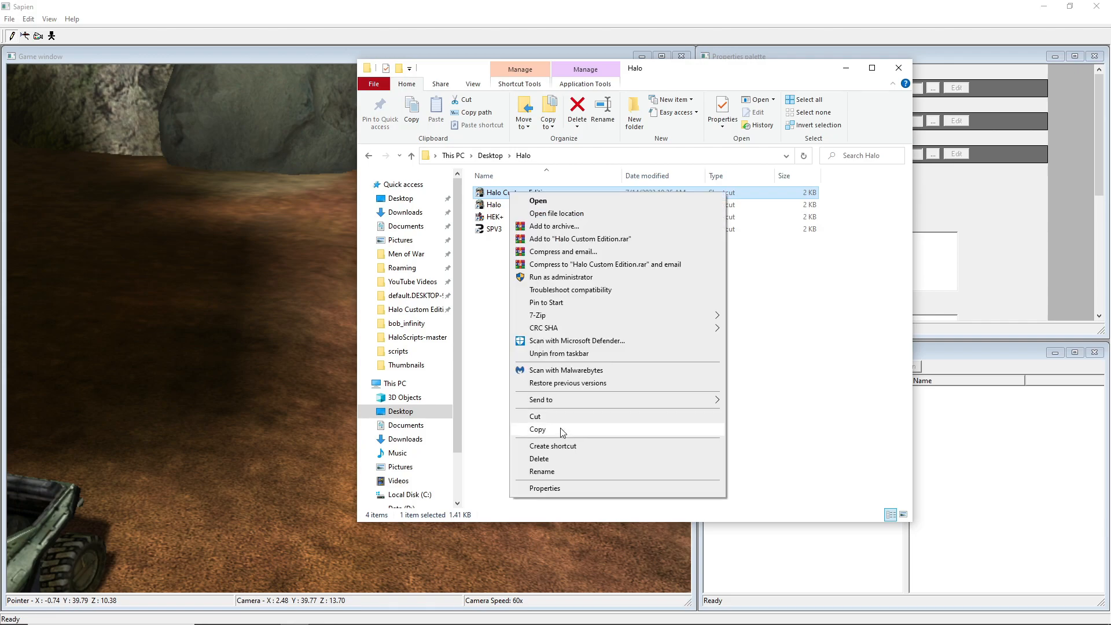
left_click(543, 488)
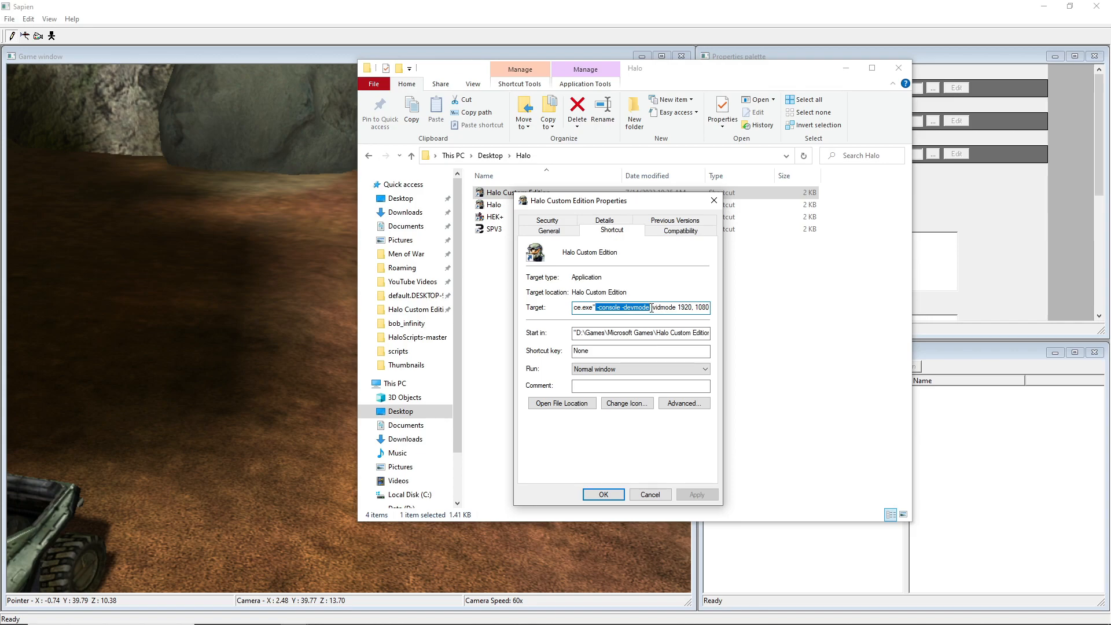
left_click(602, 494)
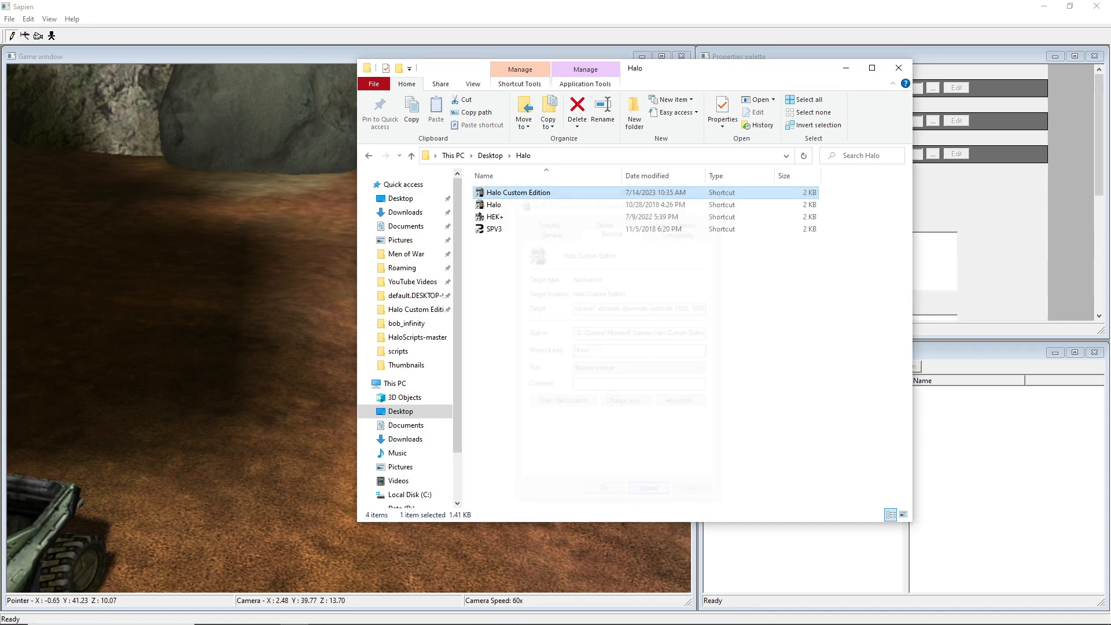
left_click(647, 487)
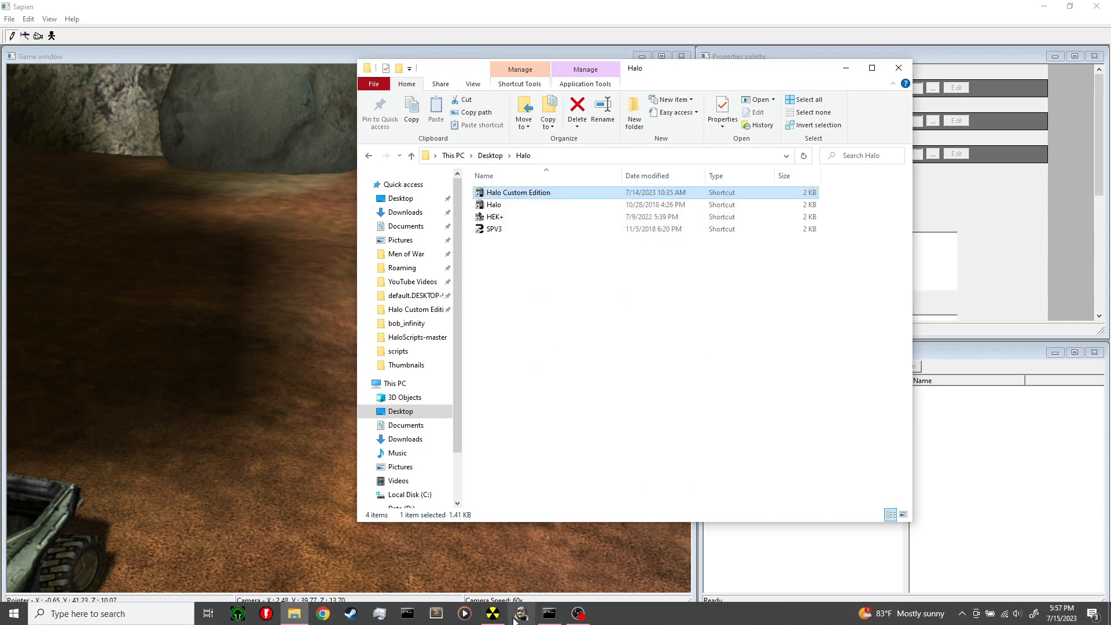
- Browse tags\levels\test to inspect the bob_infinity and infinity folders, then return to Sapien
left_click(612, 341)
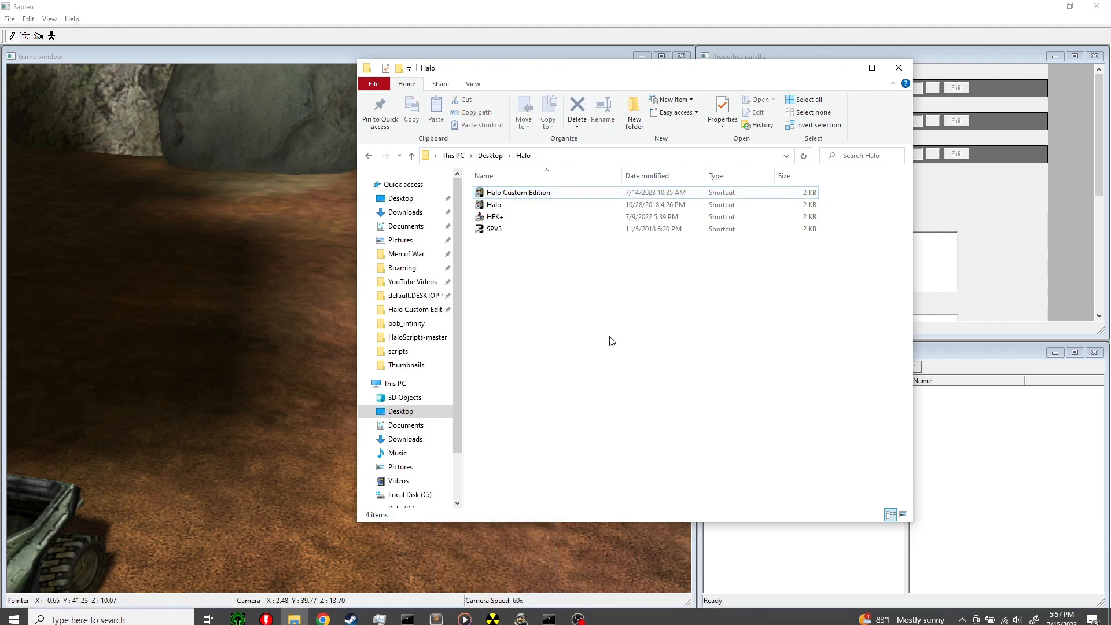
mouse_move(607, 145)
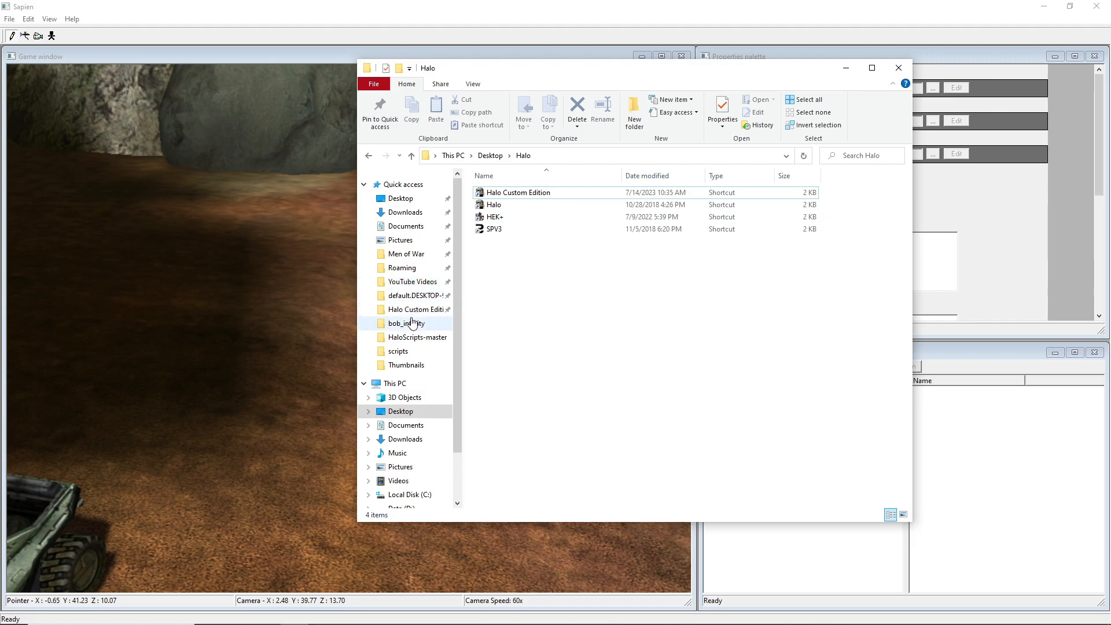
mouse_move(414, 310)
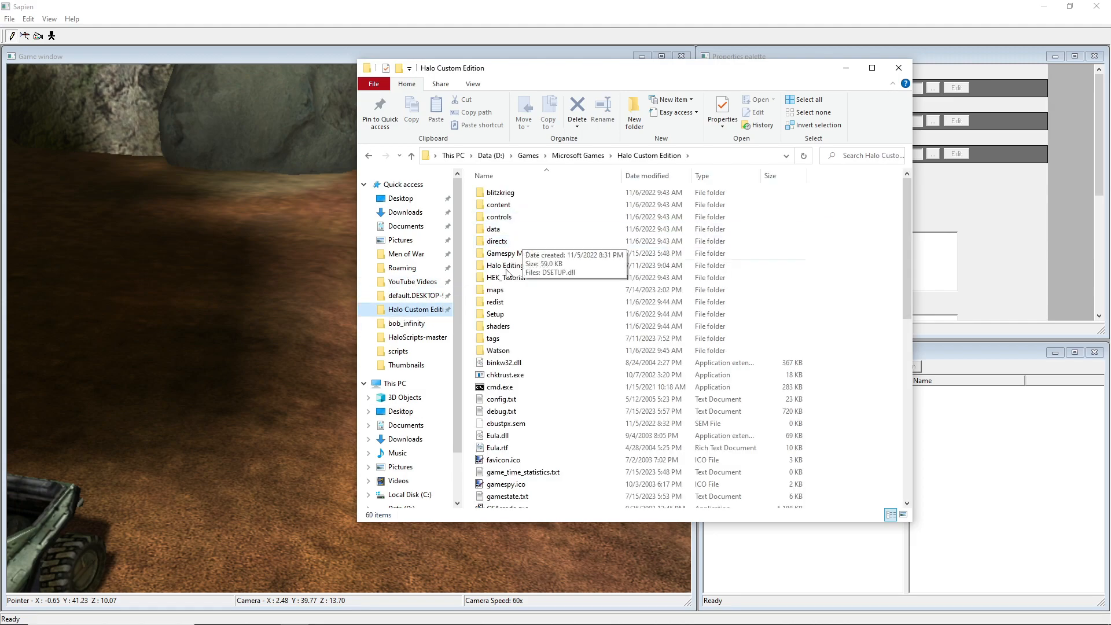
double_click(494, 338)
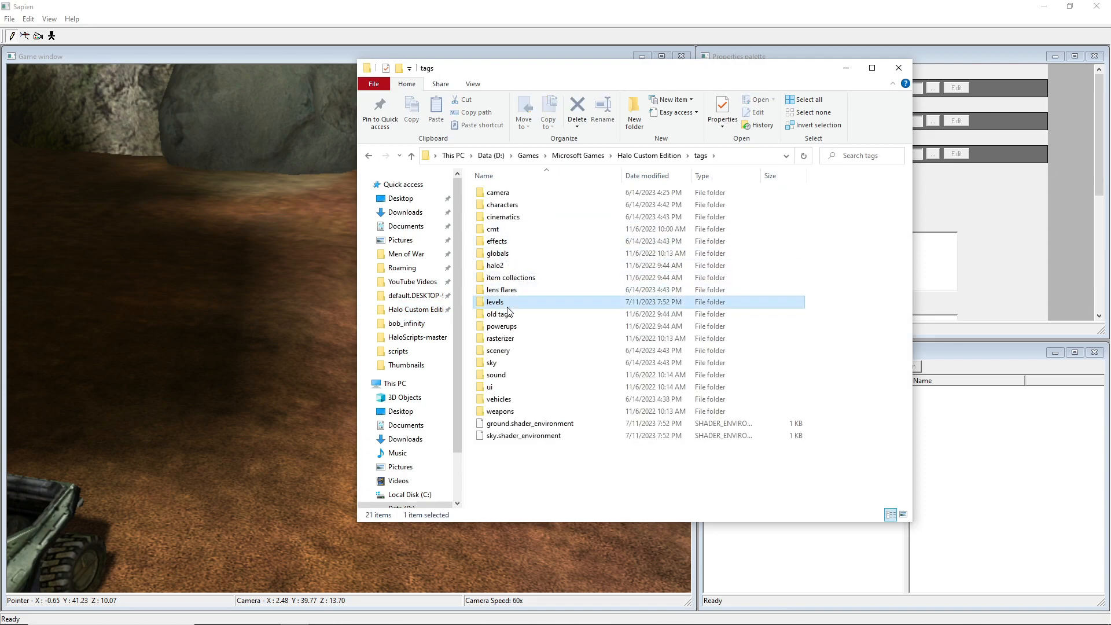
double_click(495, 301)
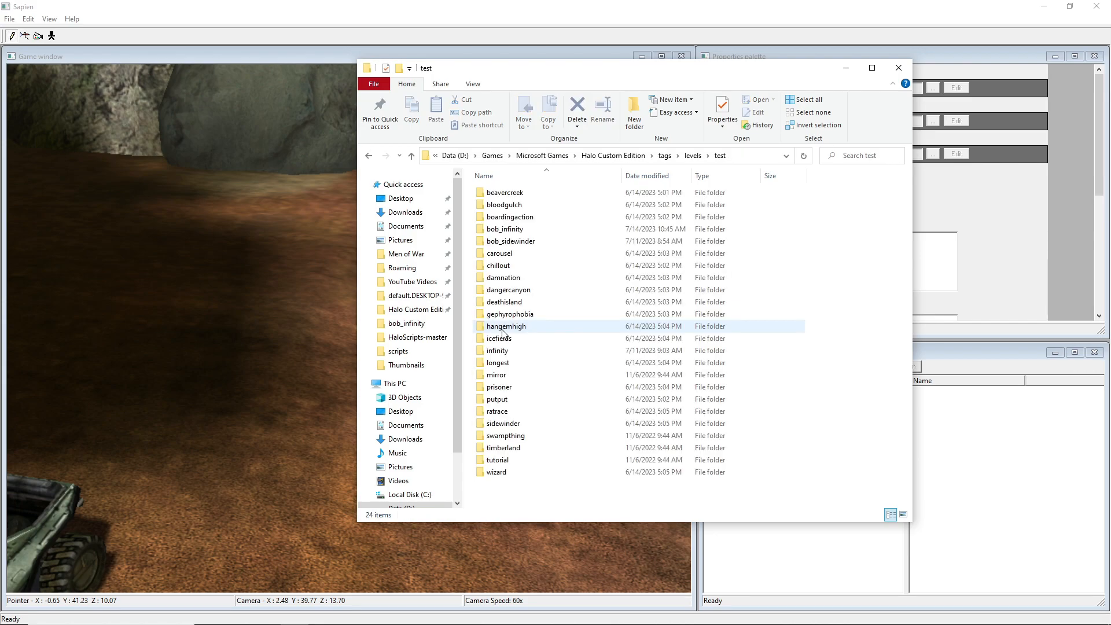
left_click(505, 229)
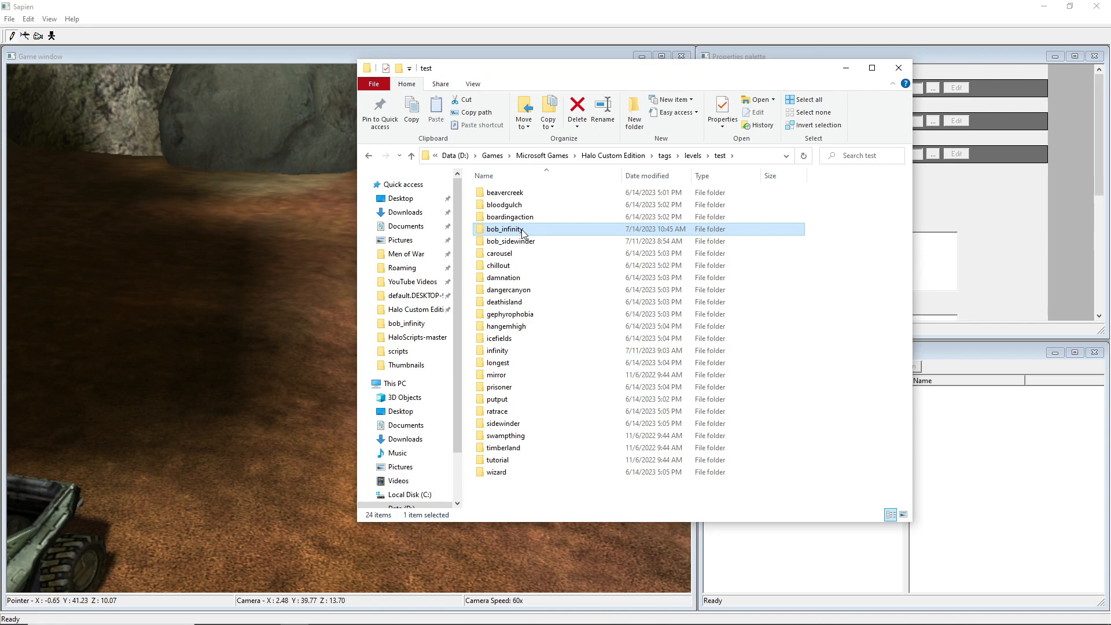
left_click(503, 277)
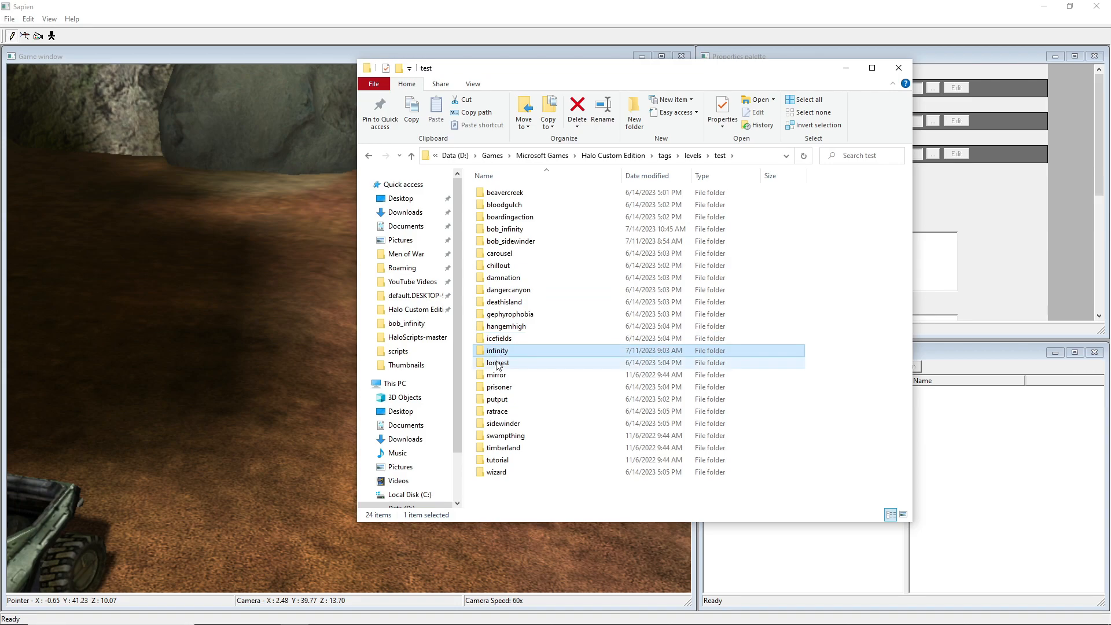
left_click(496, 375)
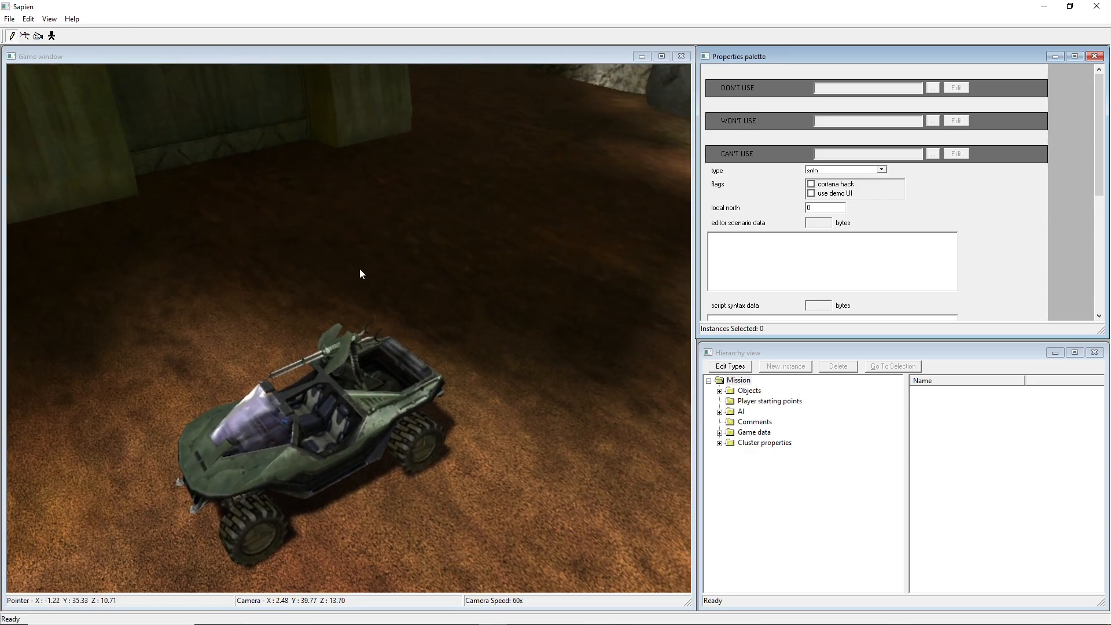
- Select the player starting point and set its first spawn type to none
left_click(738, 379)
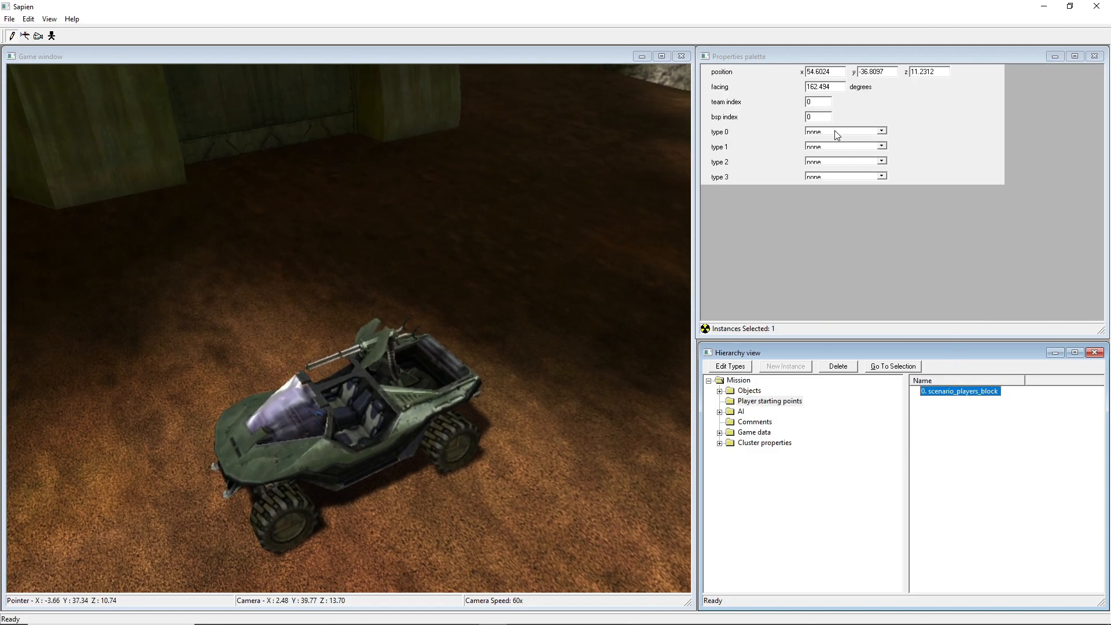
left_click(840, 130)
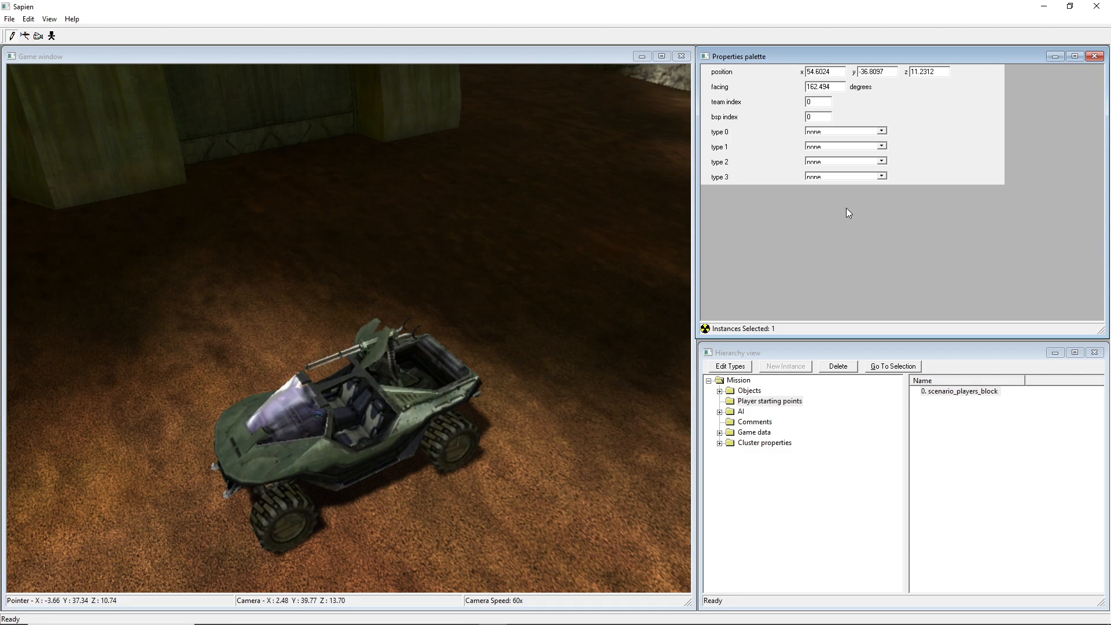
mouse_move(511, 515)
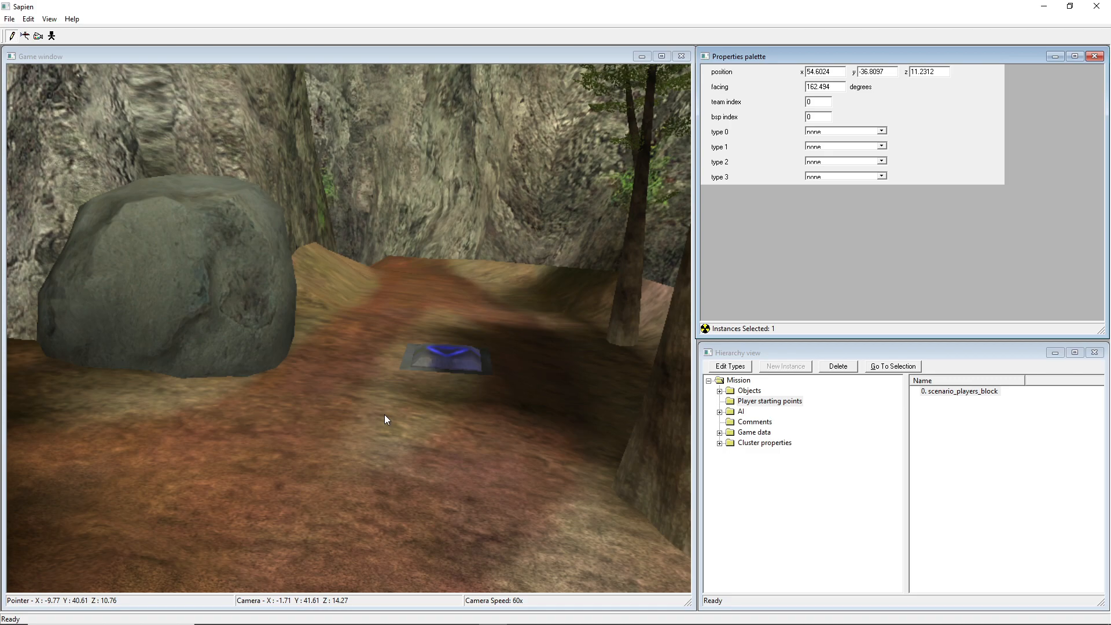
mouse_move(370, 399)
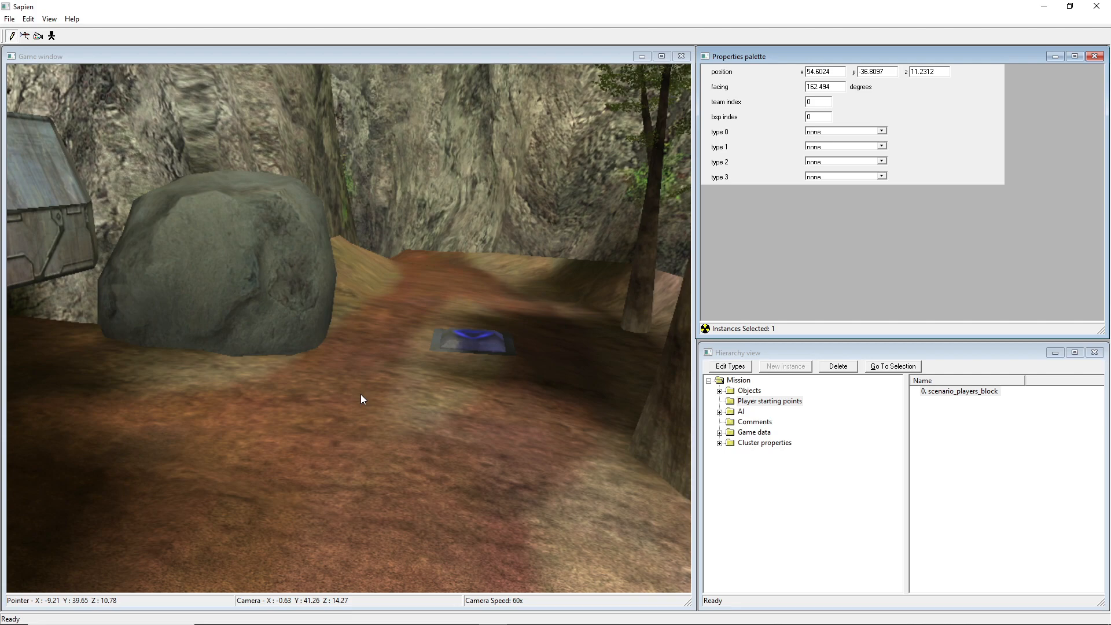
mouse_move(375, 375)
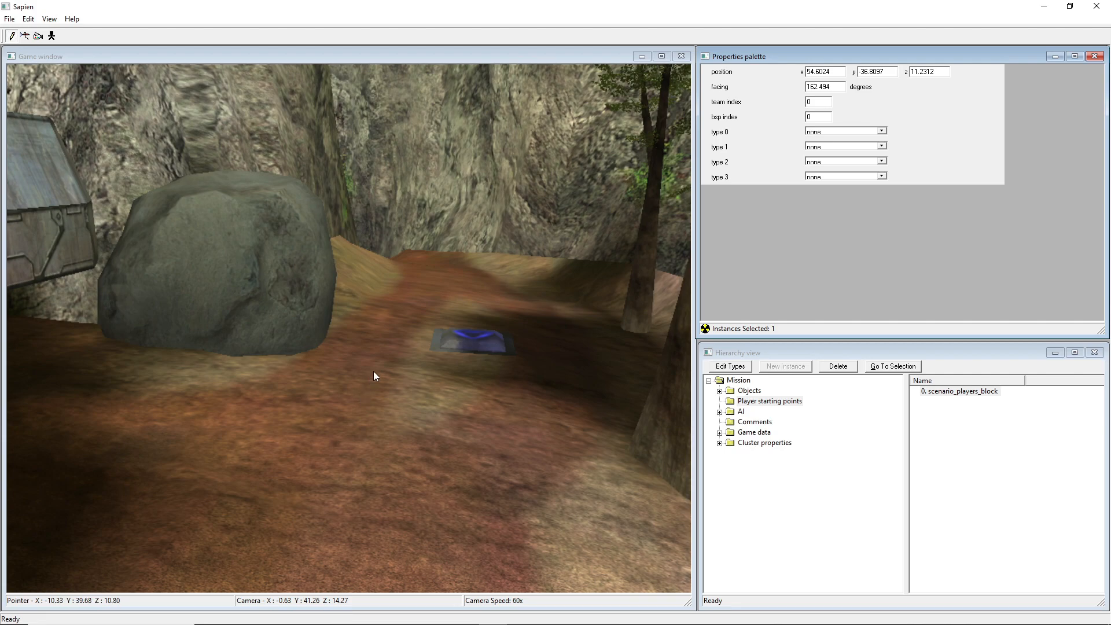